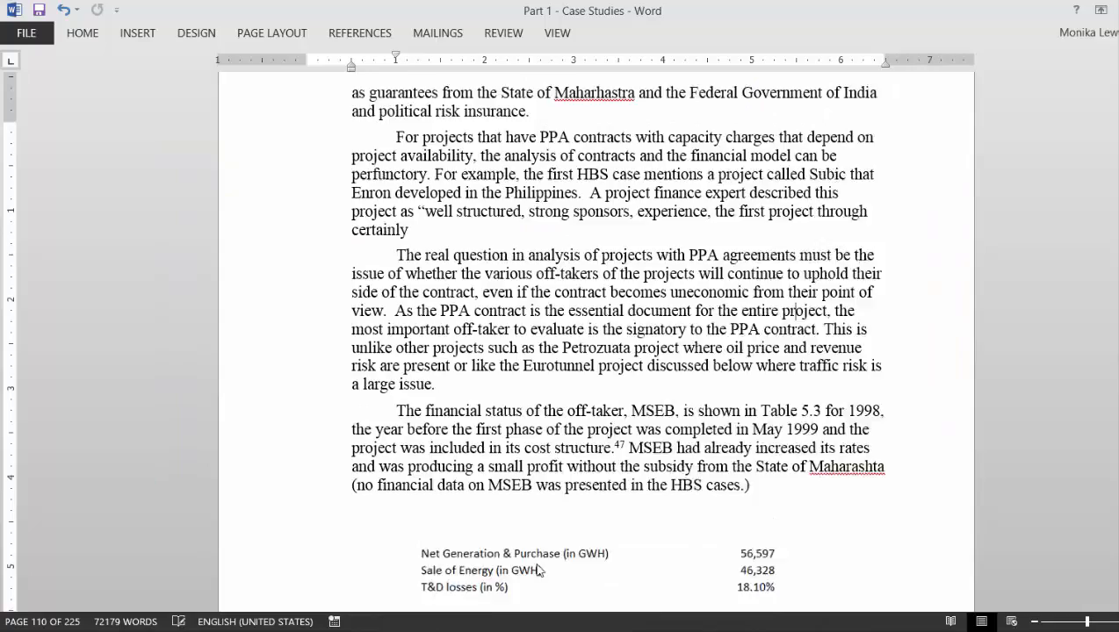
- Bring up the PDF re-formatting routine form in the Read PDF to Excel workbook
scroll(down, 3)
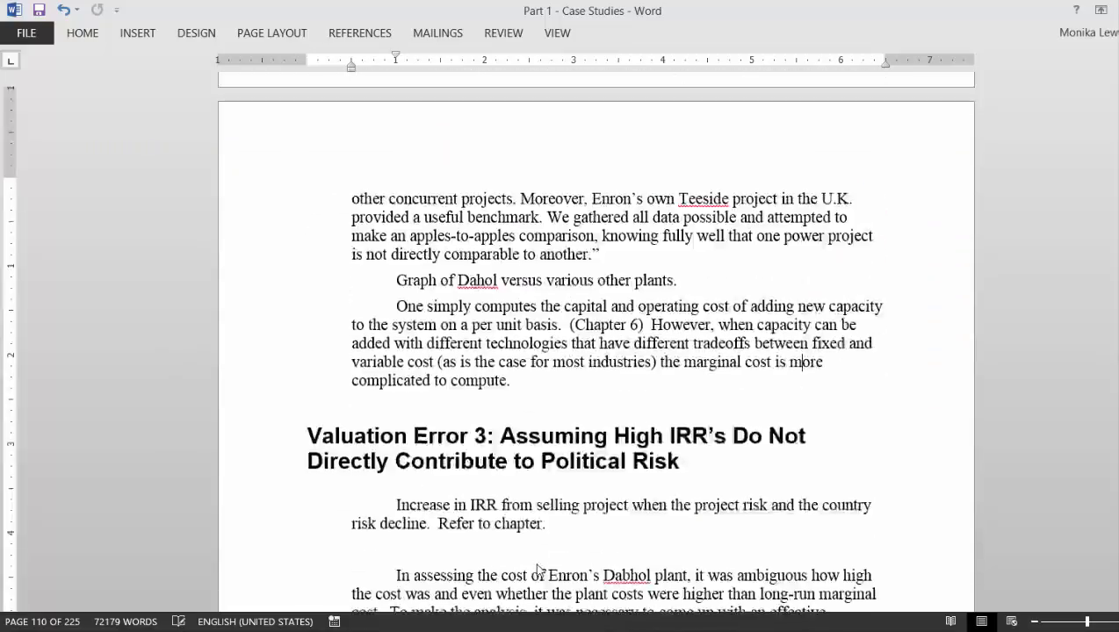
scroll(down, 3)
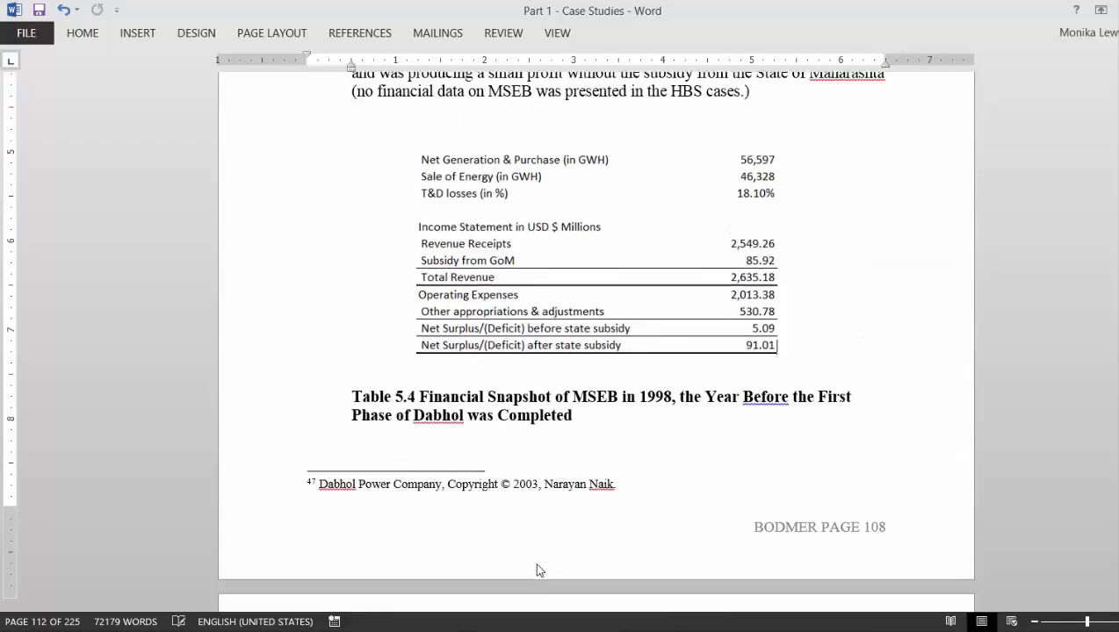
scroll(down, 3)
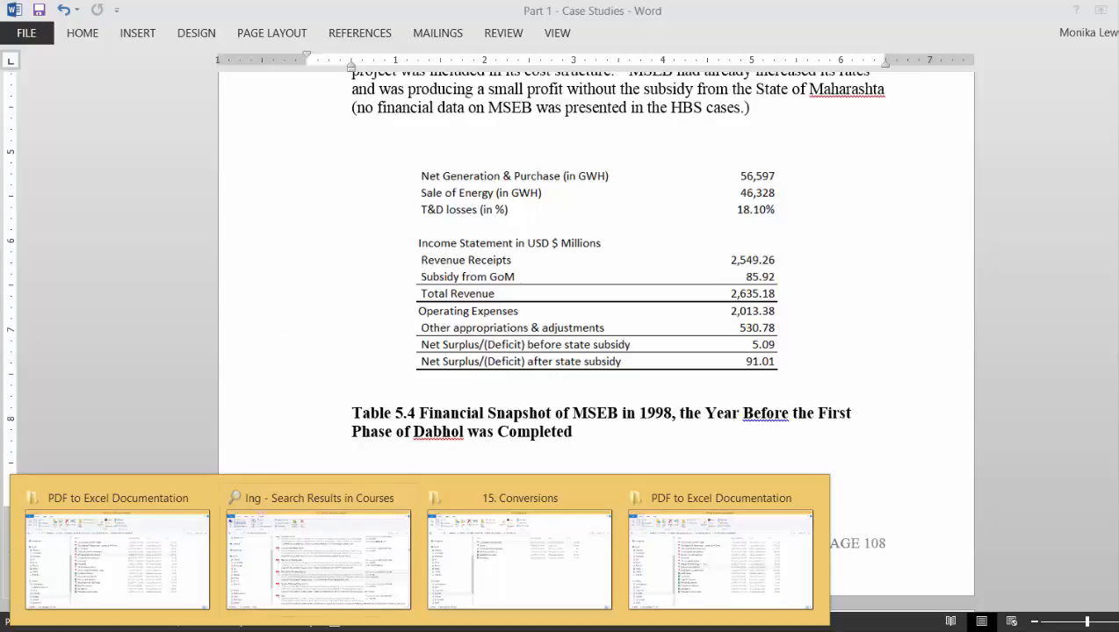
mouse_move(298, 376)
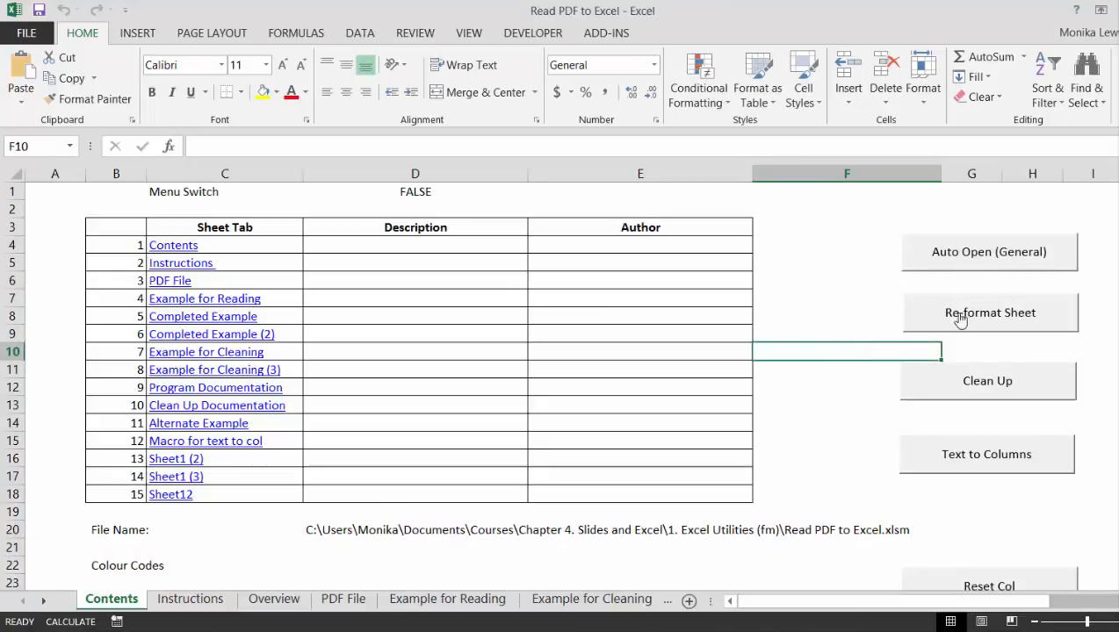
click(990, 312)
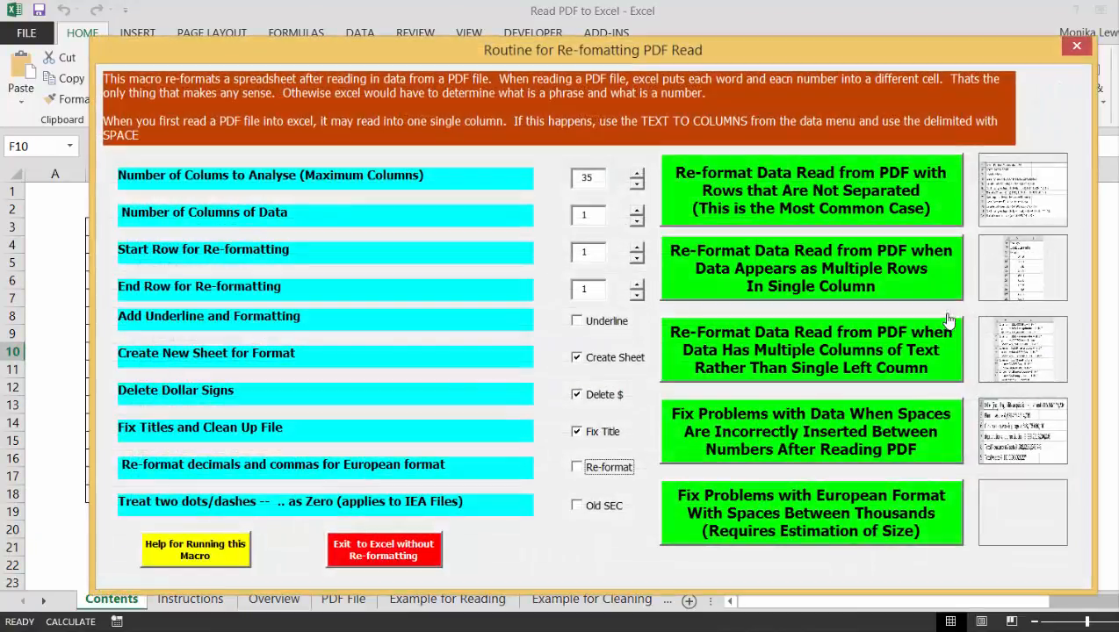
mouse_move(751, 334)
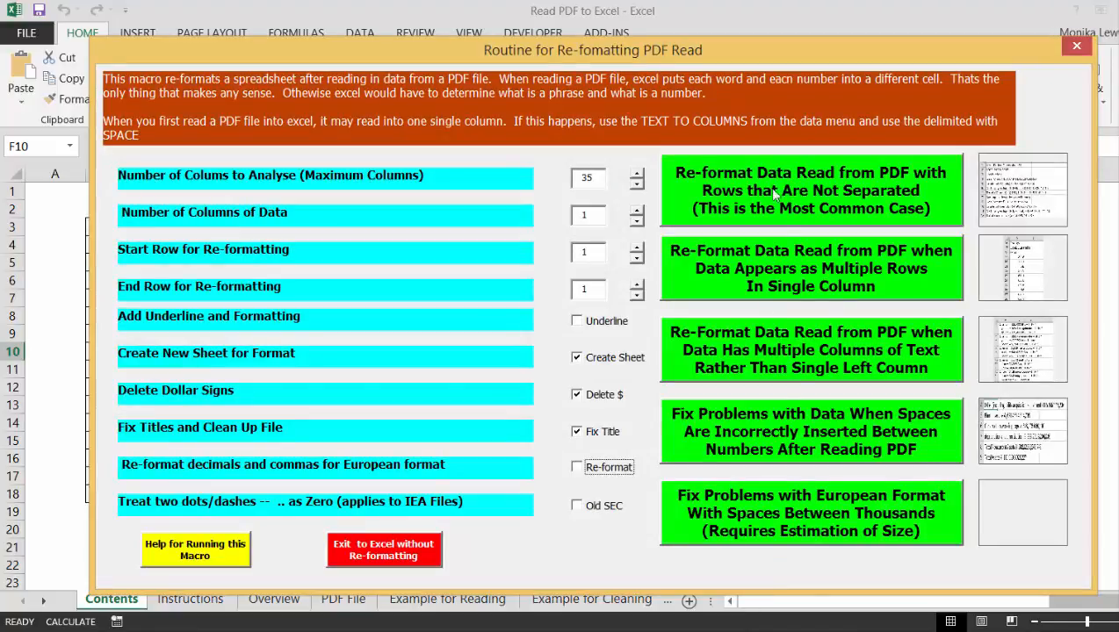
mouse_move(711, 218)
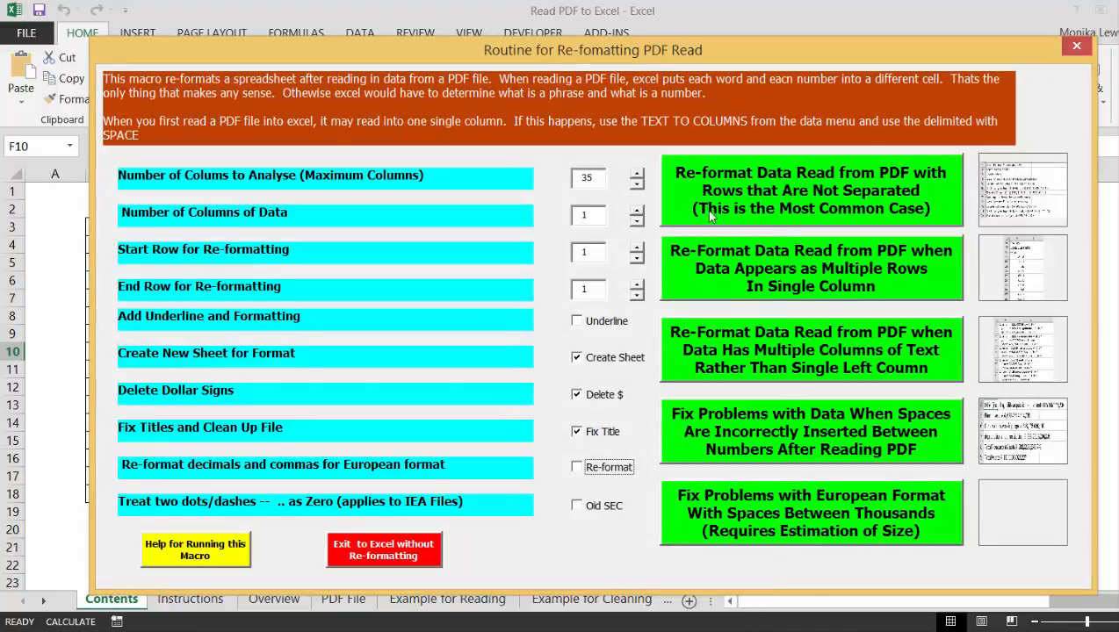
mouse_move(1085, 267)
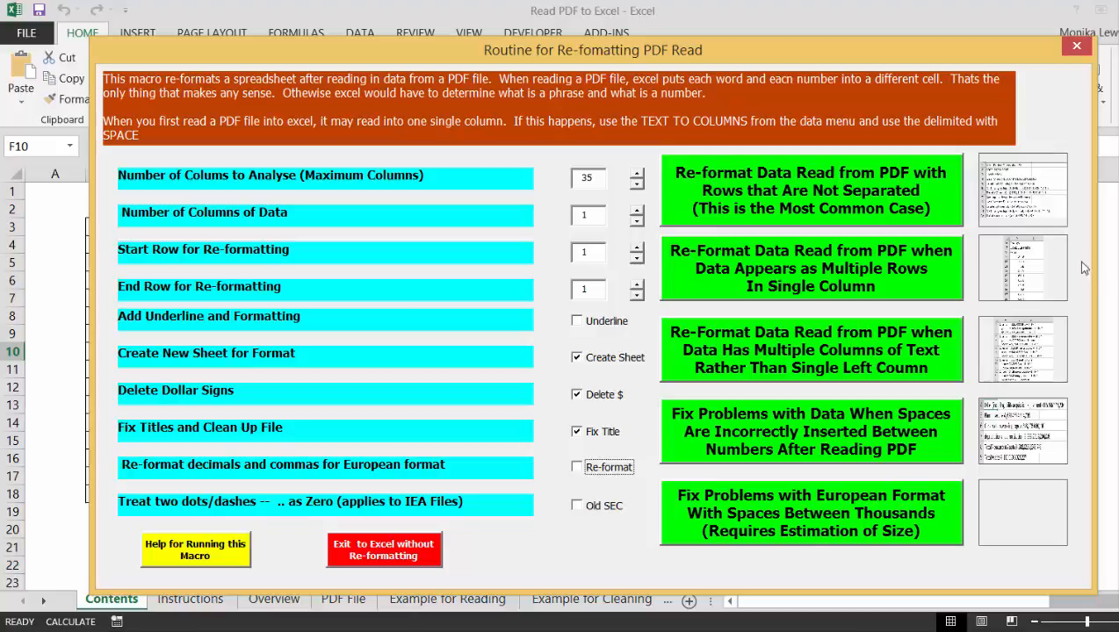
mouse_move(1004, 274)
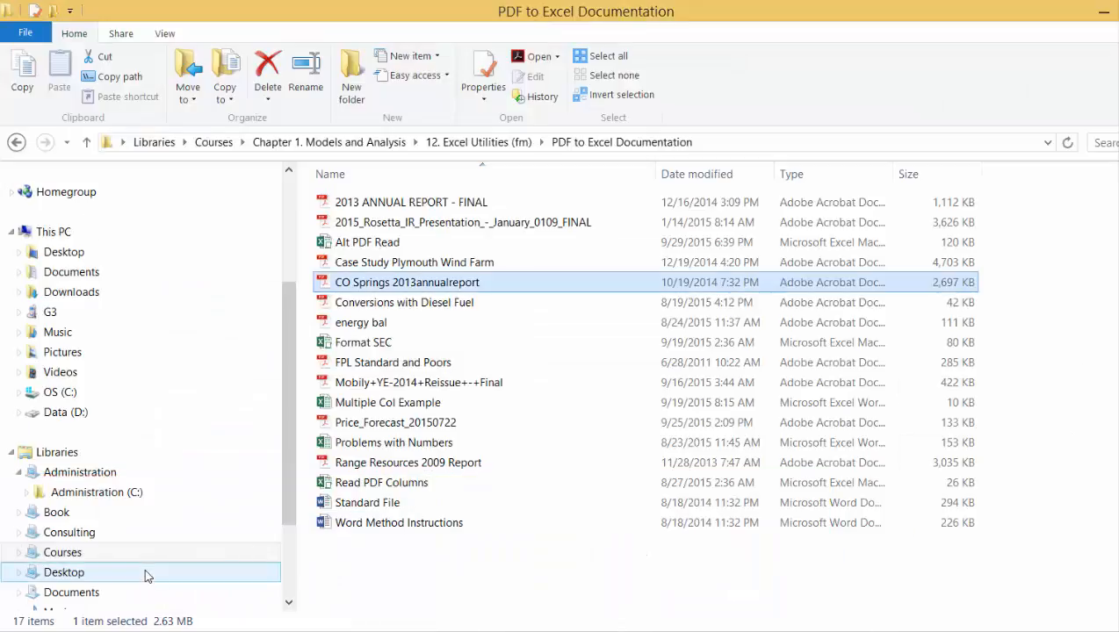
- Browse the Courses library into Chapter 1. Models and Analysis and its template folders
click(63, 551)
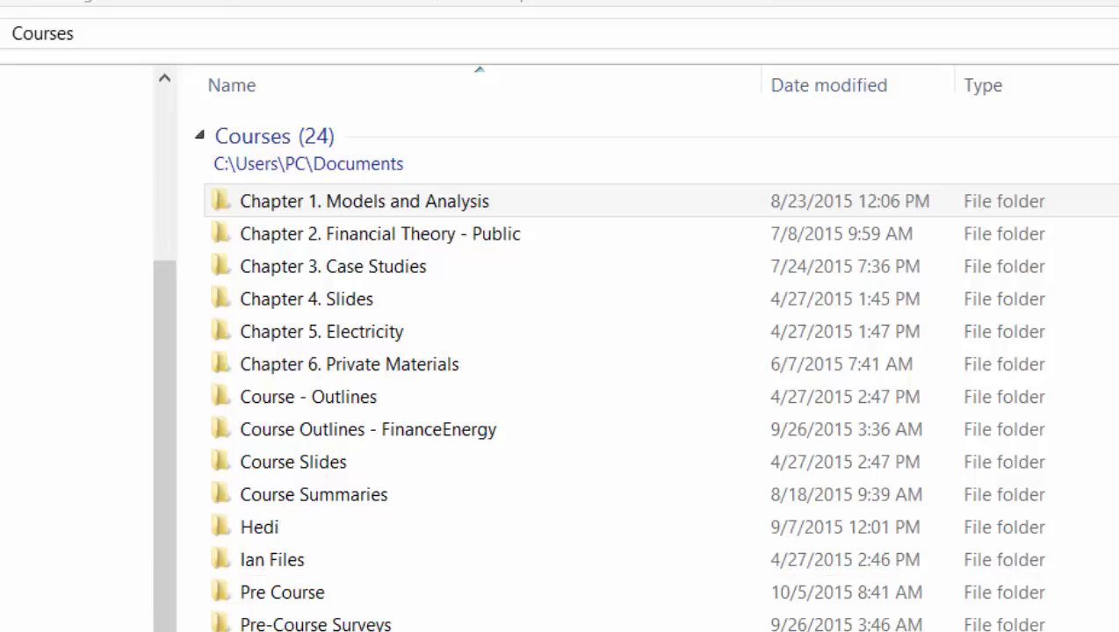
click(305, 298)
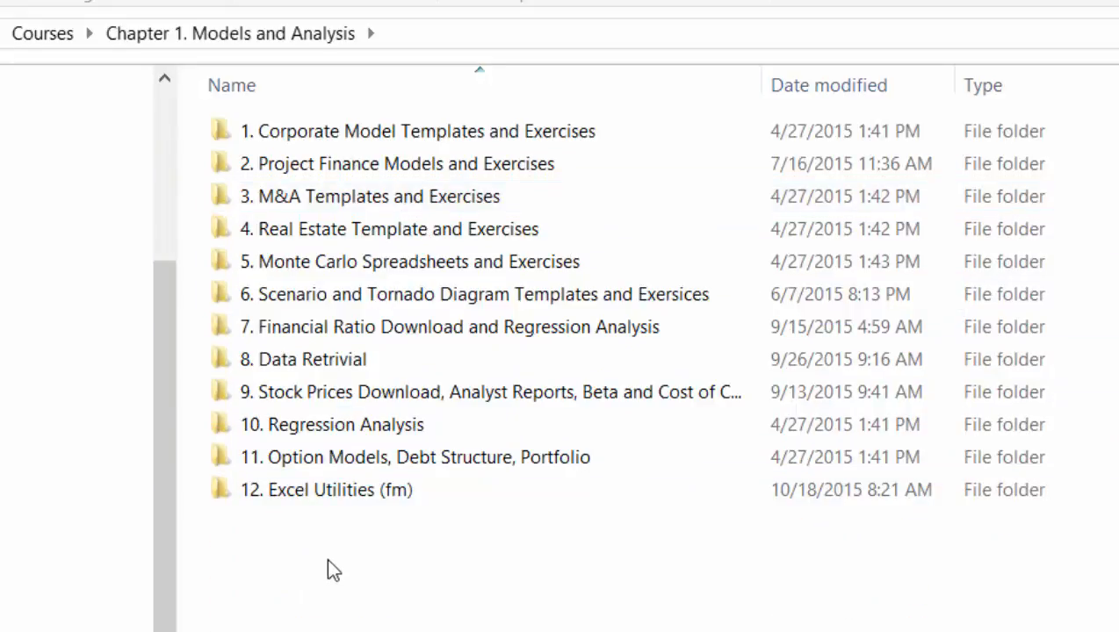
click(302, 407)
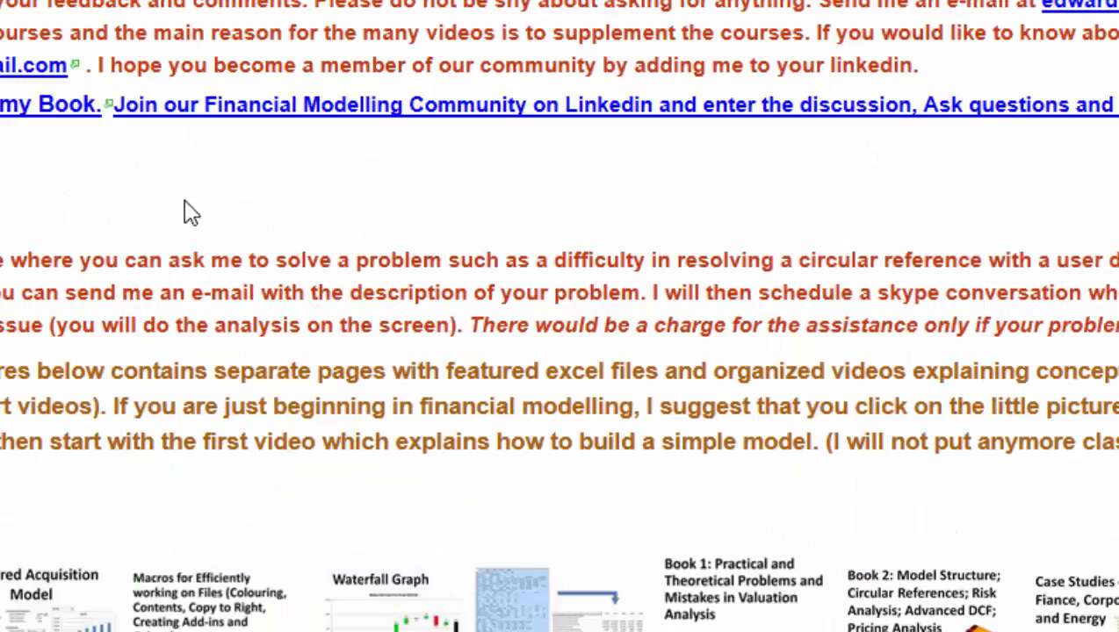
- Scroll through the Download Webpages or Files to Excel file list toward the stock price template
scroll(down, 3)
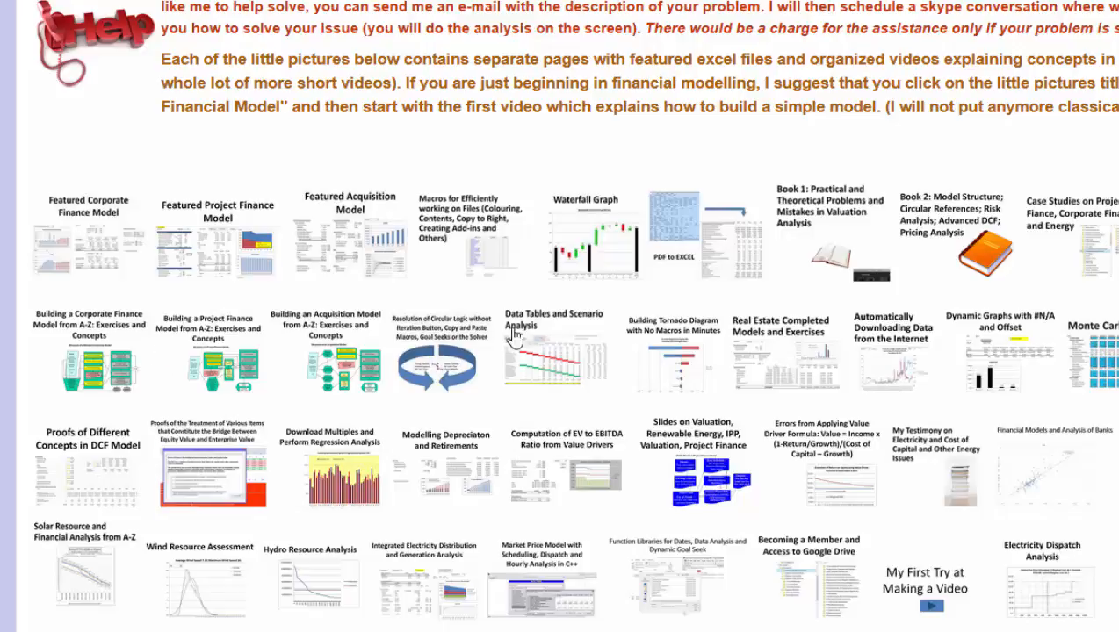
mouse_move(790, 361)
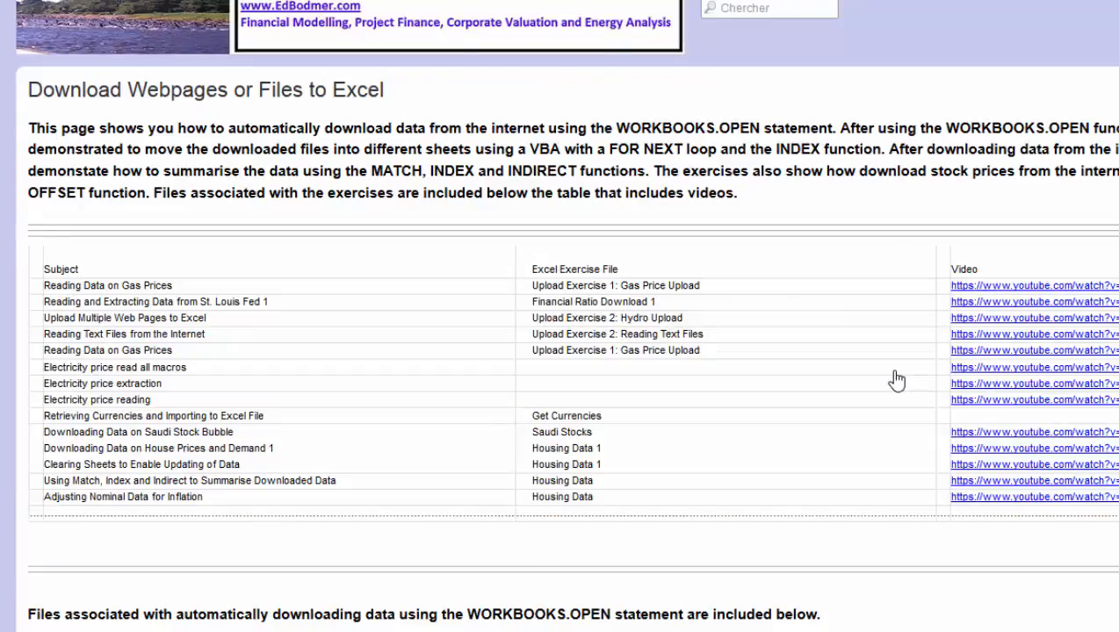
scroll(down, 3)
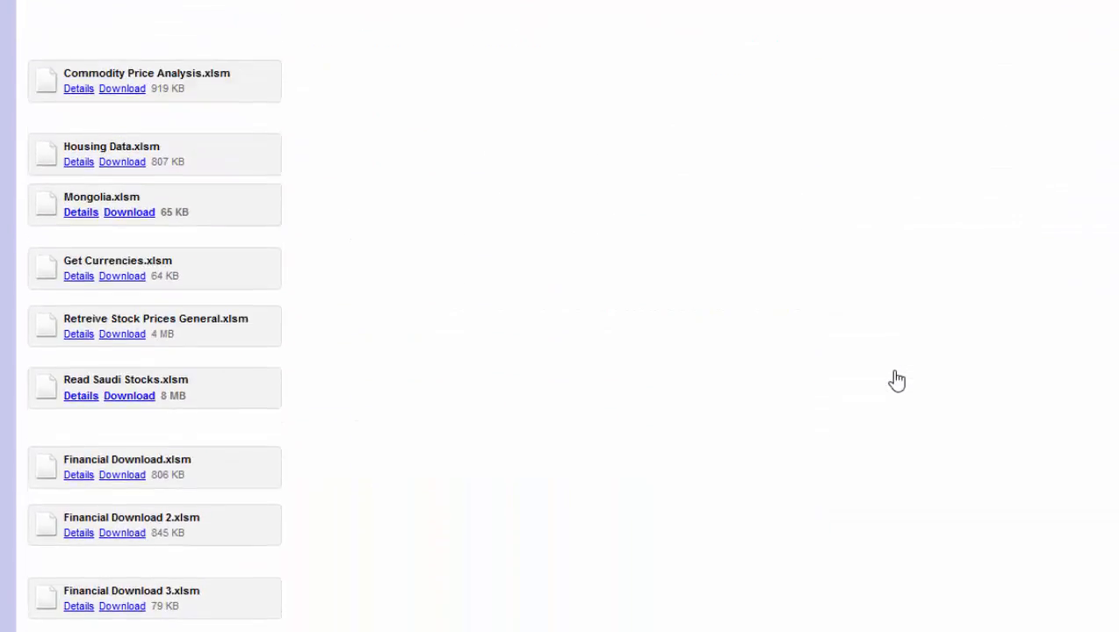
scroll(down, 3)
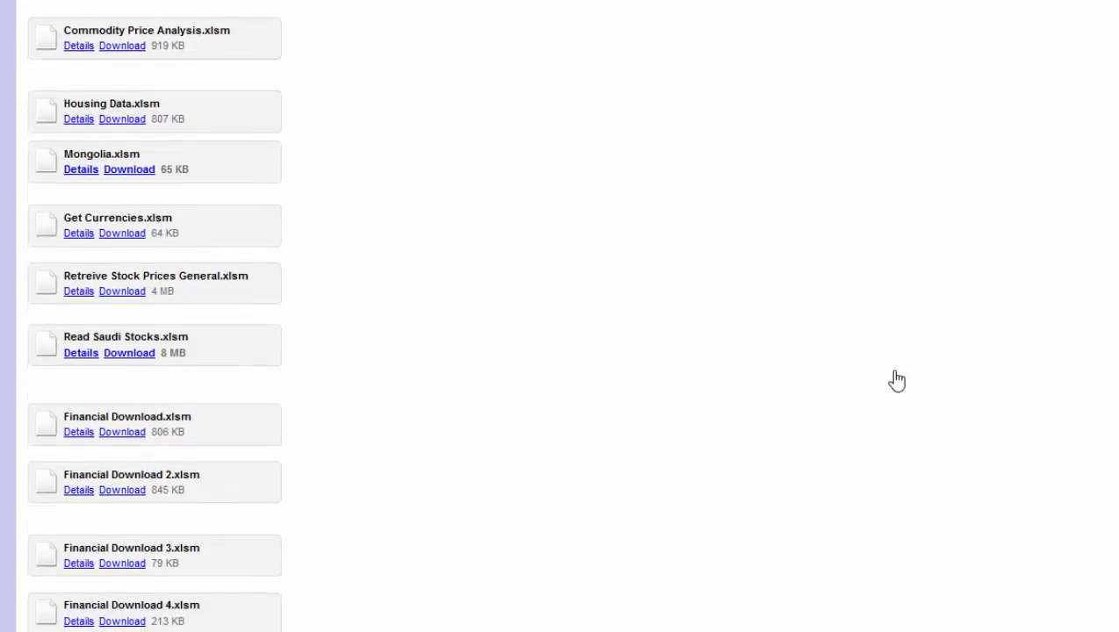
scroll(down, 3)
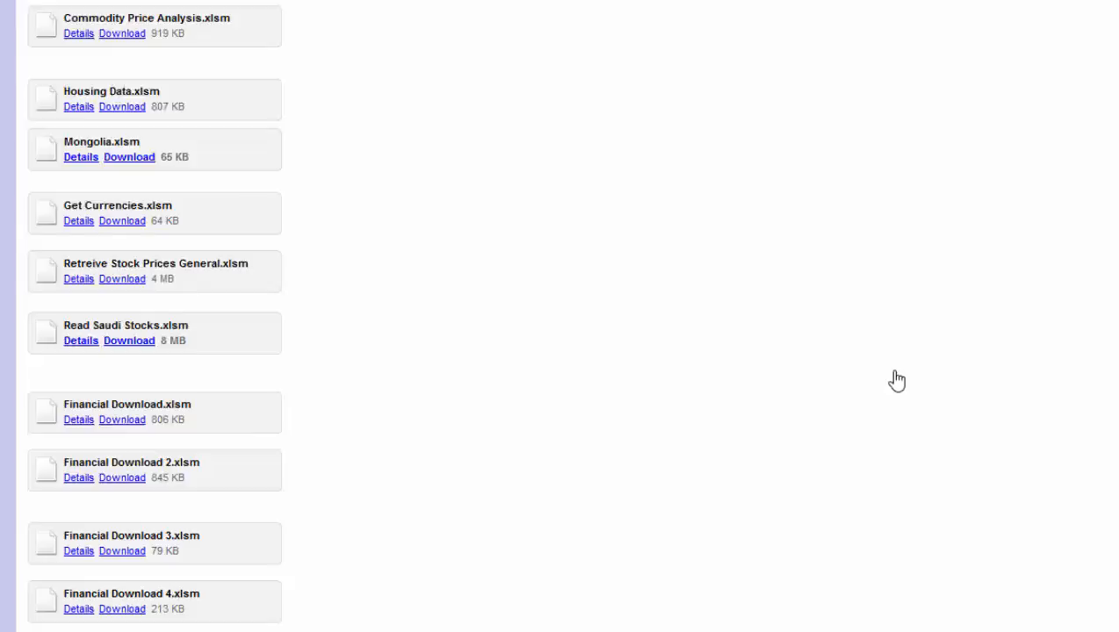
scroll(up, 3)
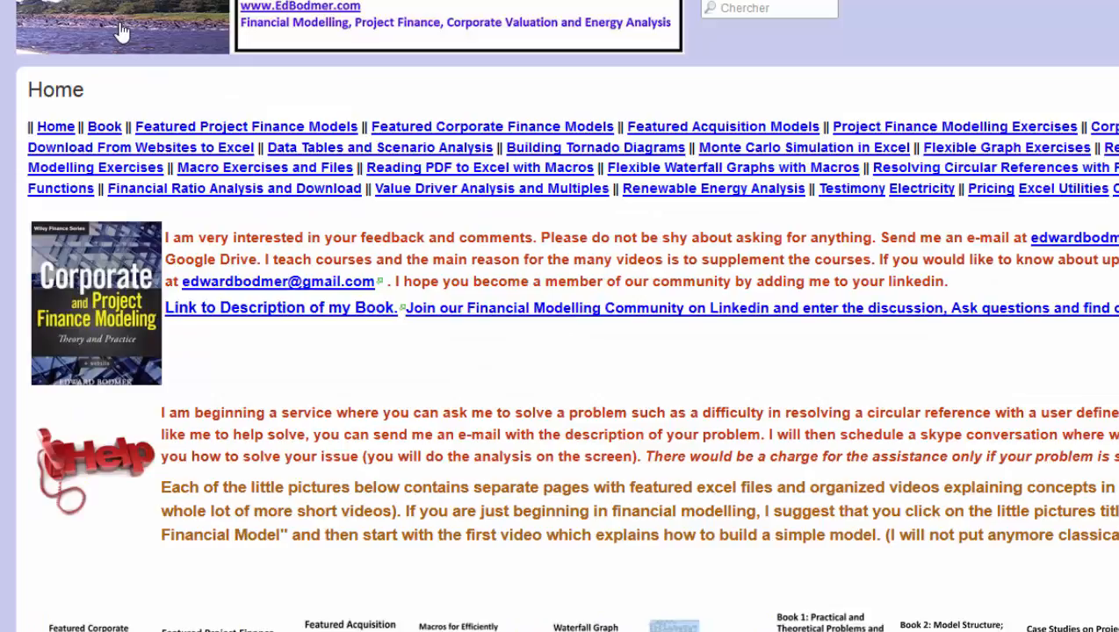
scroll(down, 3)
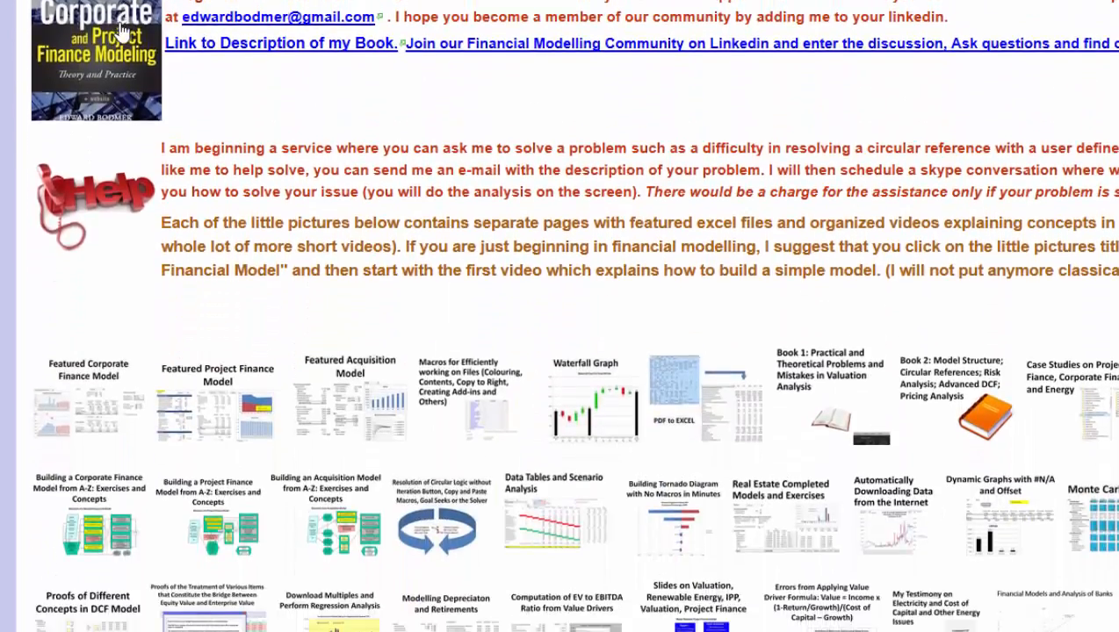
scroll(down, 3)
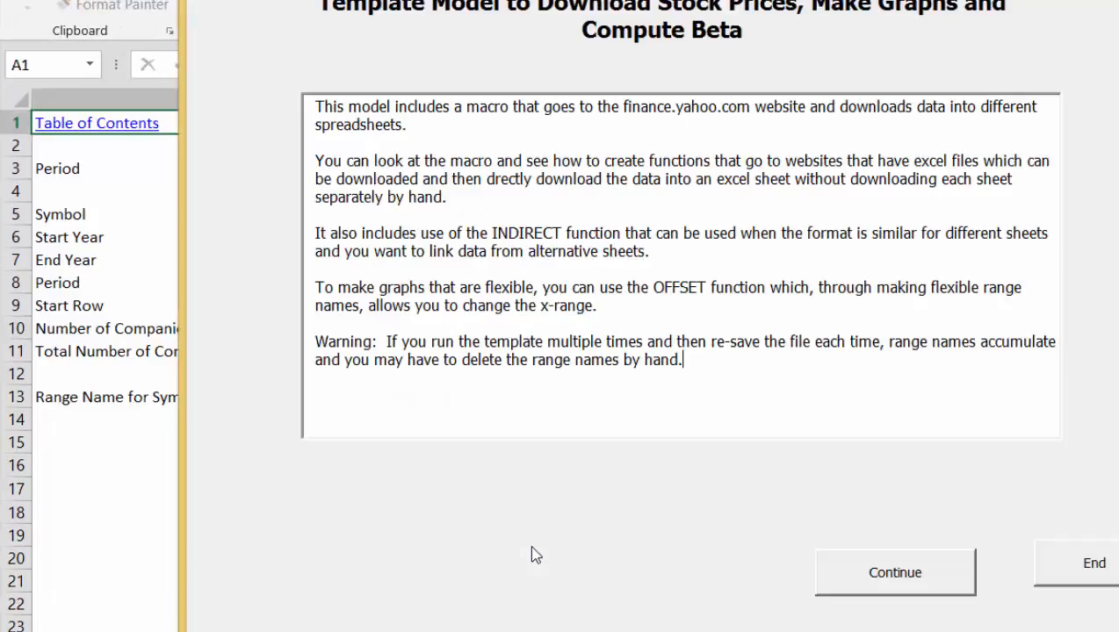
- Dismiss the template intro and insert a blank row in the symbol list below Range Resources (RRC)
click(894, 572)
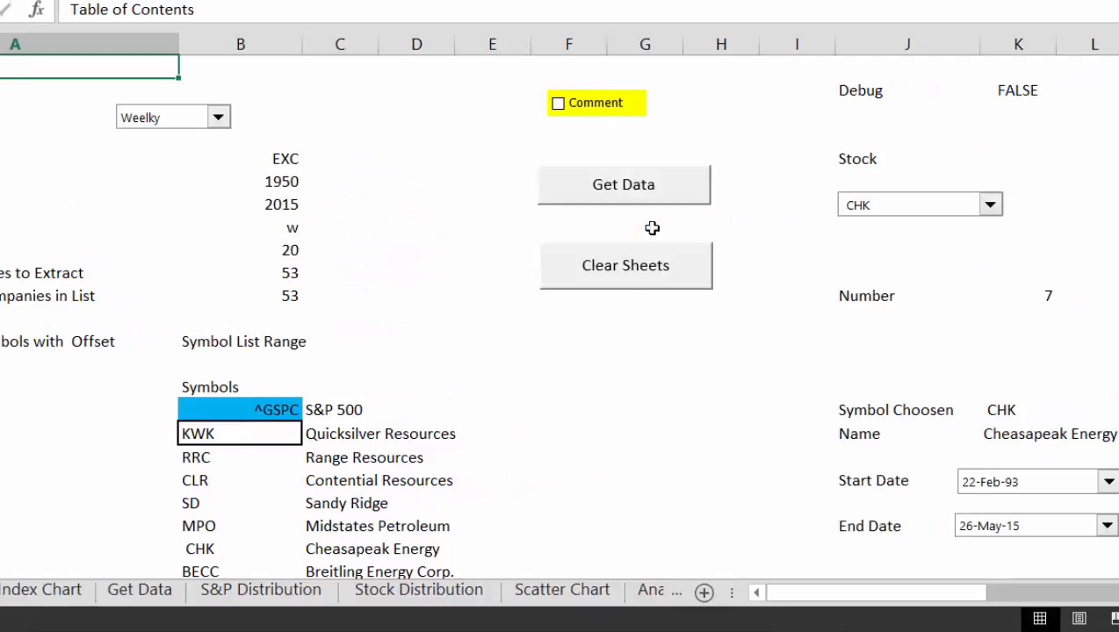
click(569, 479)
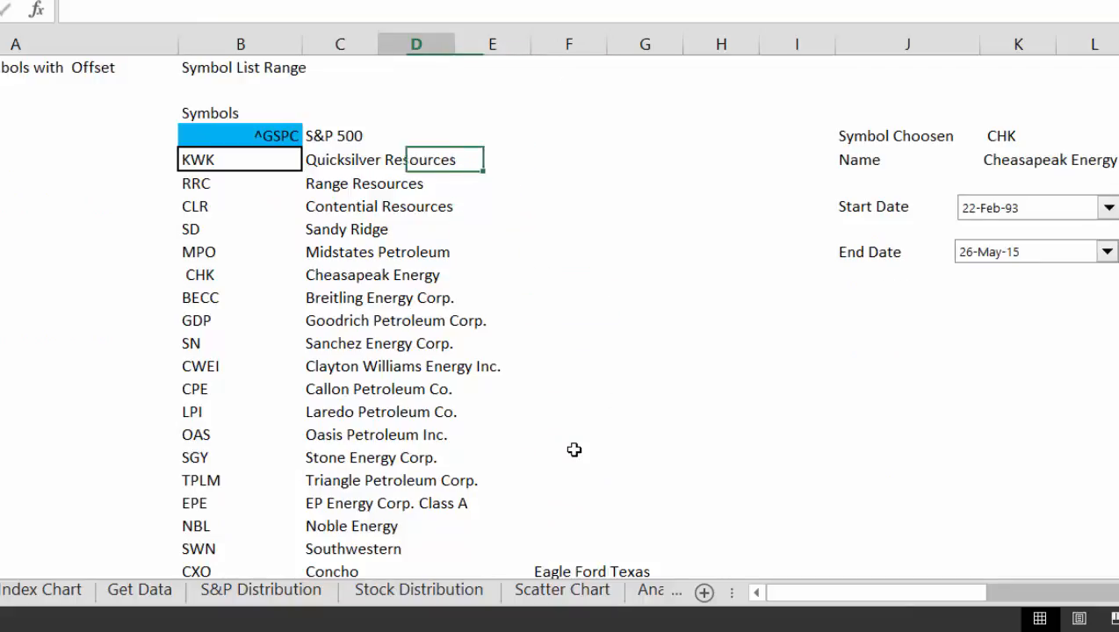
click(238, 158)
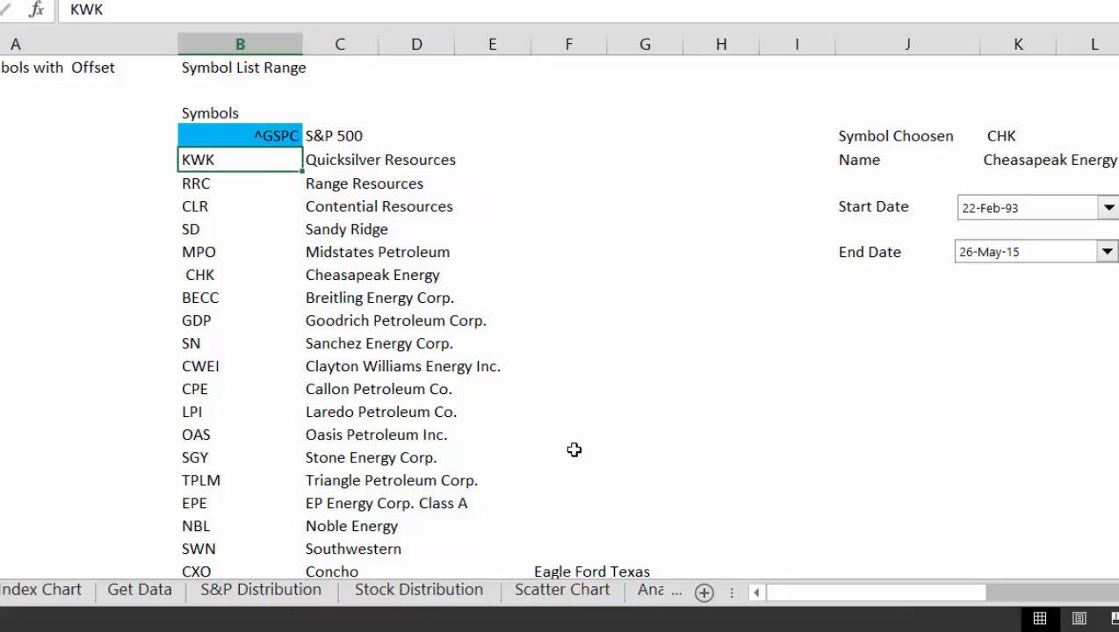
click(341, 158)
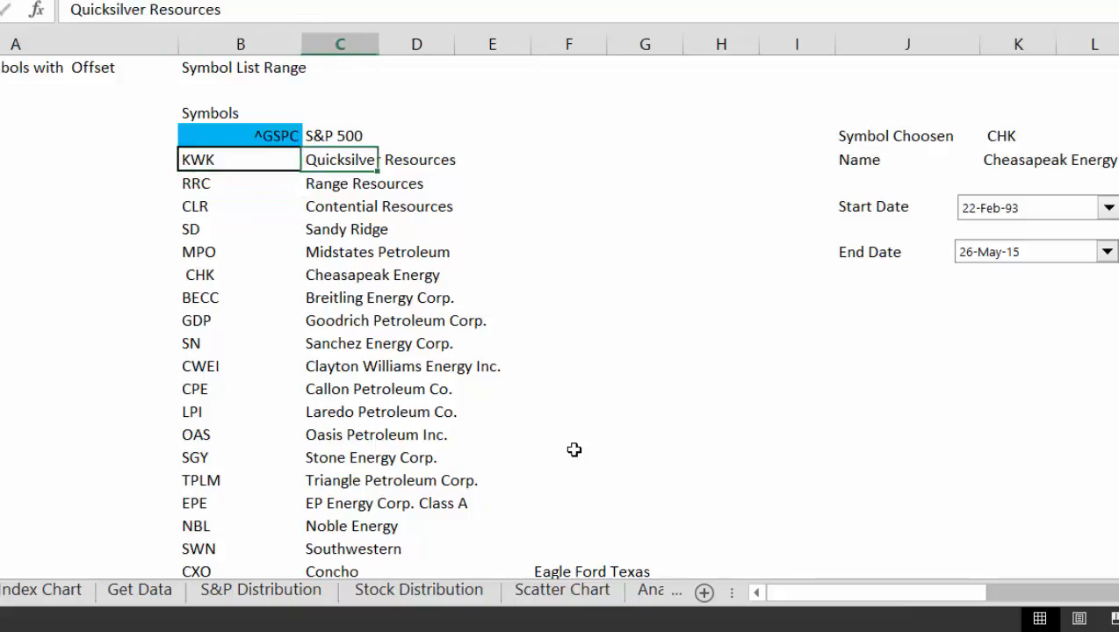
click(492, 207)
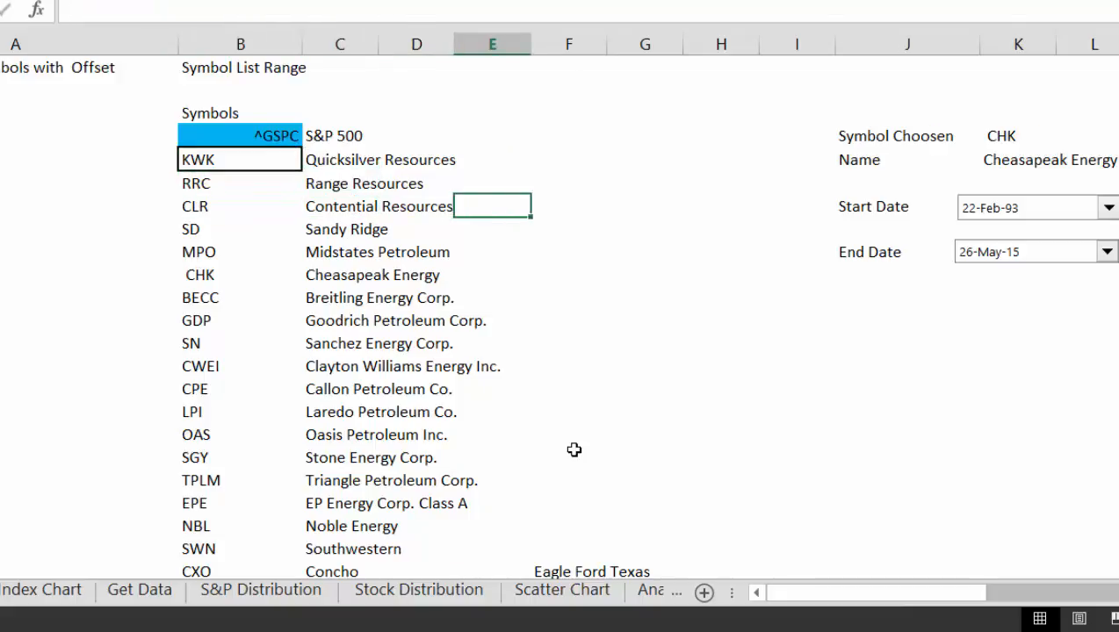
click(896, 205)
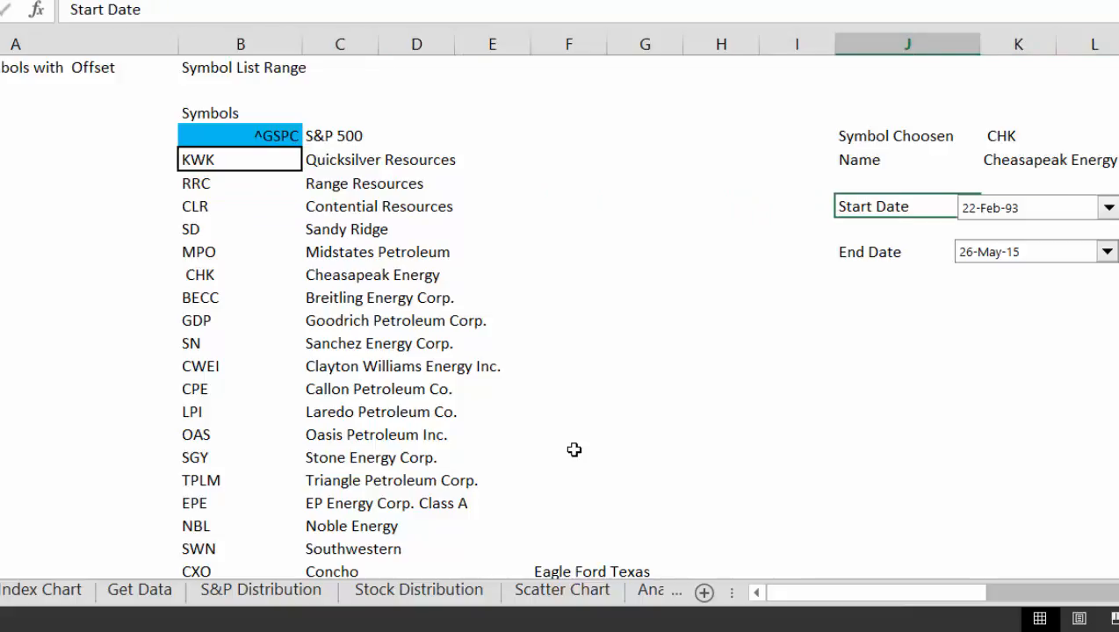
click(341, 206)
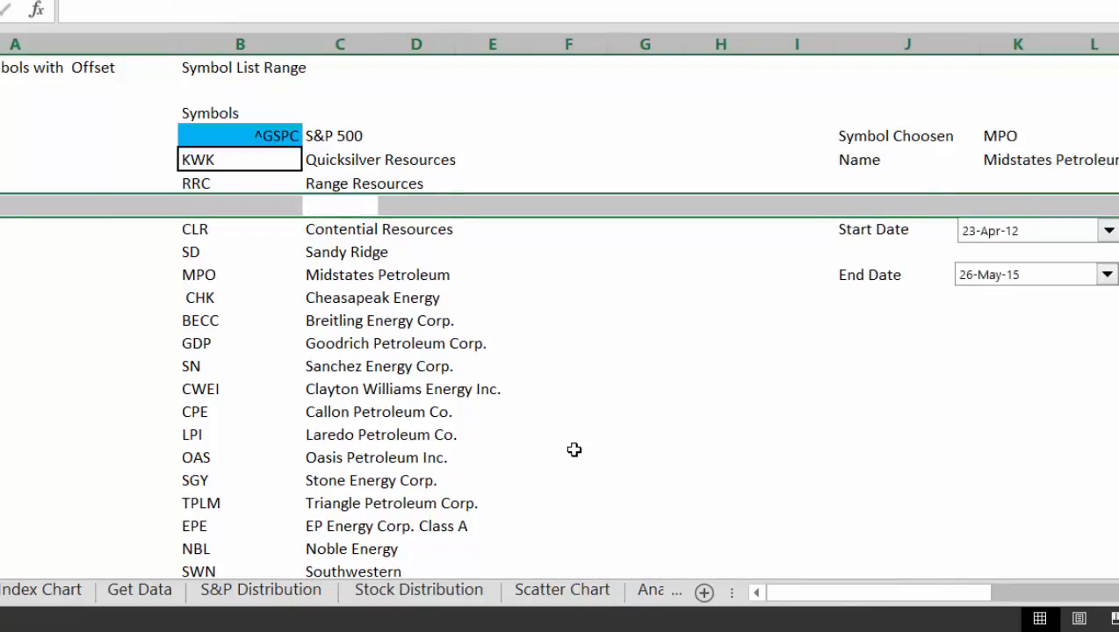
- Enter the ticker LNG in column B of the inserted symbol-list row
text(LPI)
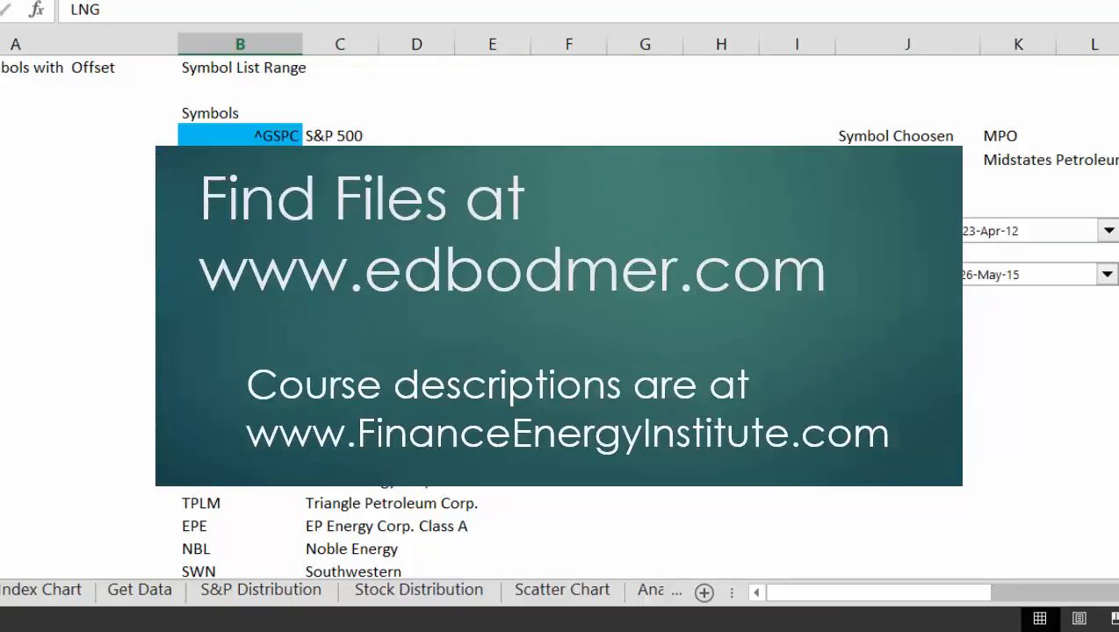
click(341, 44)
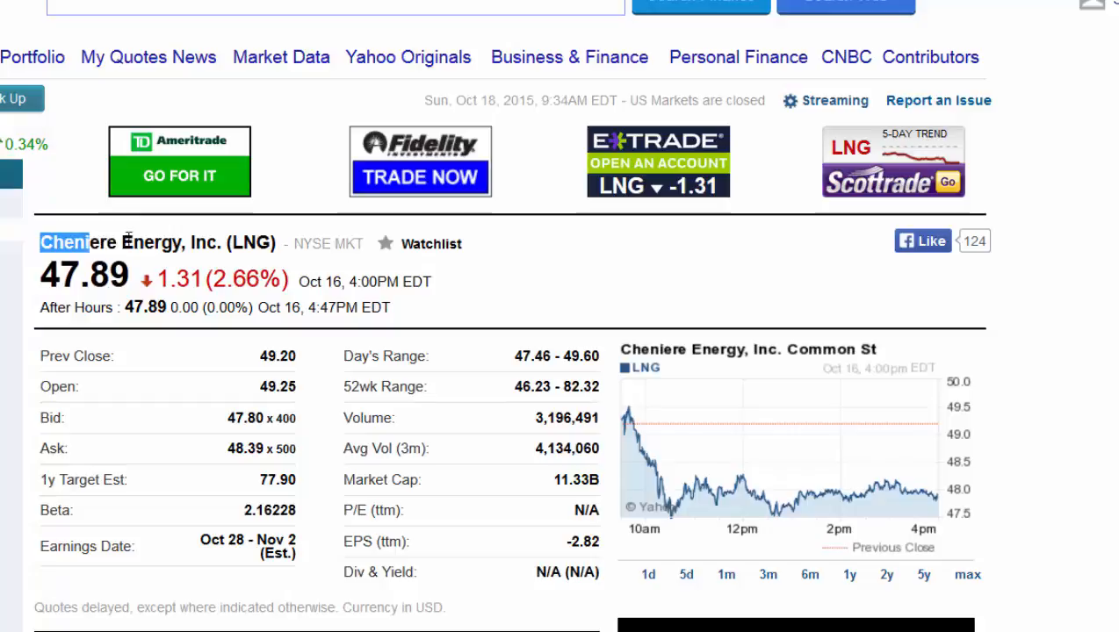
- Select and copy the company name 'Cheniere Energy' from the LNG quote header
drag(63, 242, 175, 243)
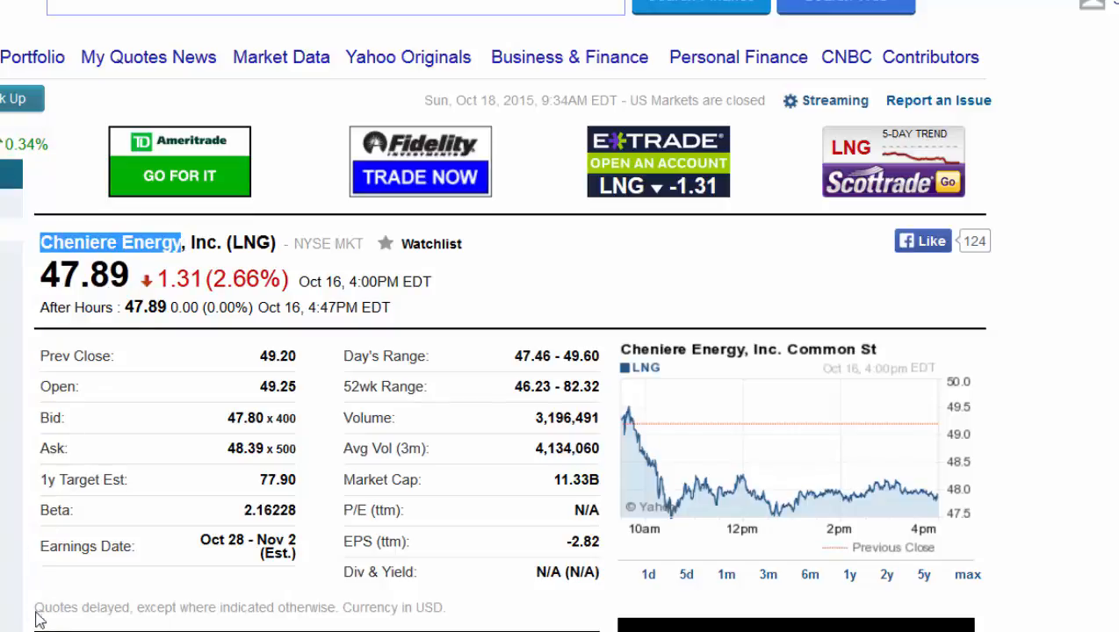
mouse_move(455, 395)
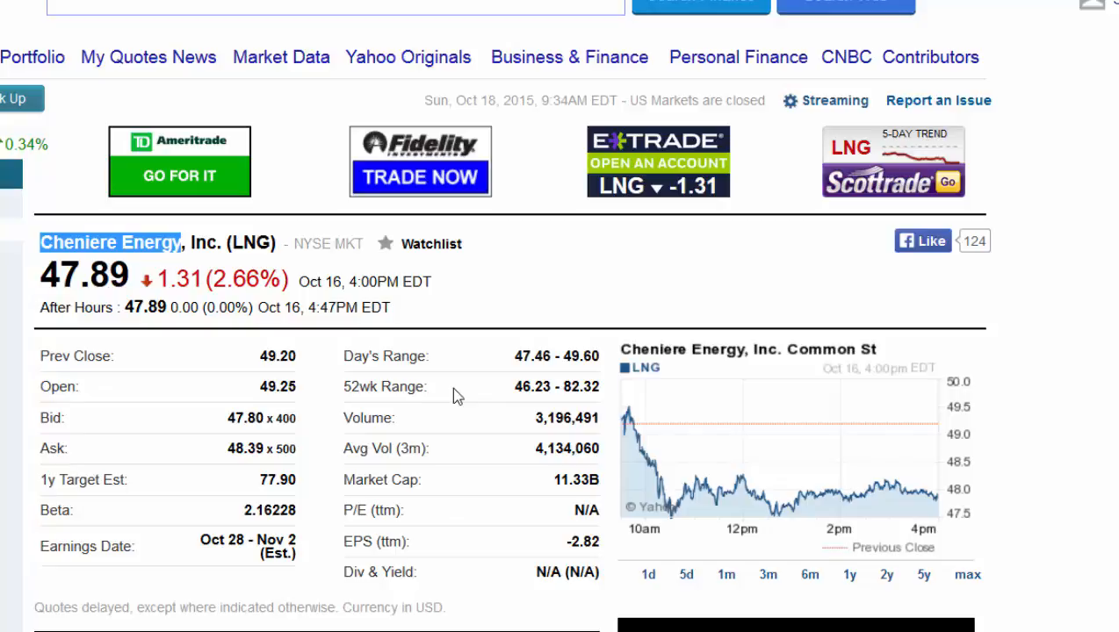
mouse_move(306, 570)
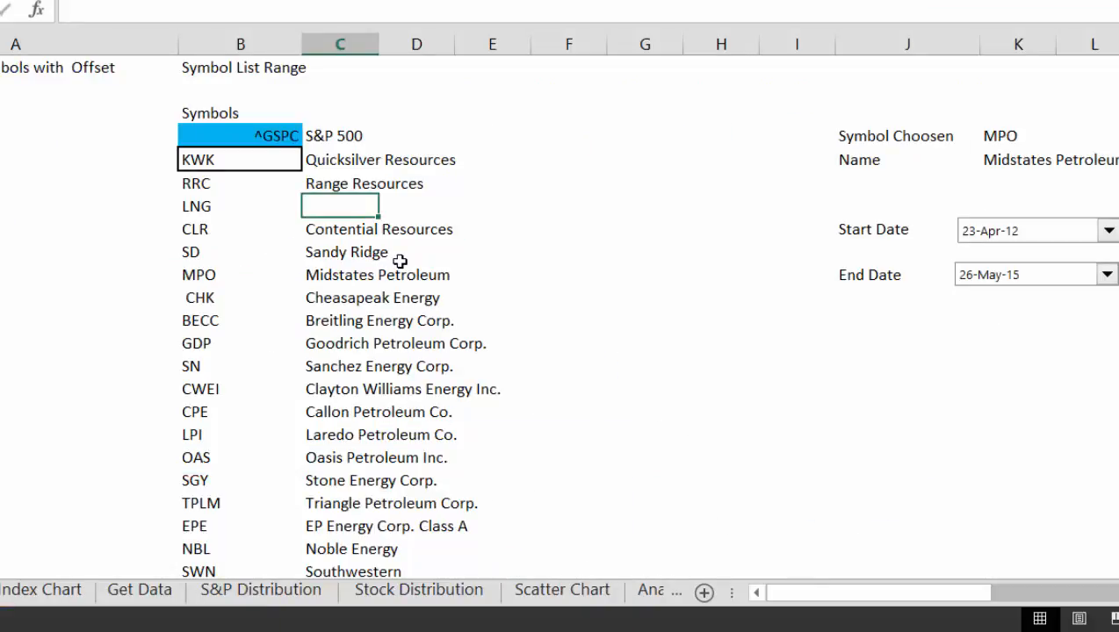
- Paste 'Cheniere Energy' into column C beside LNG, accepting the HTML paste prompt
text(Cheniere Energy)
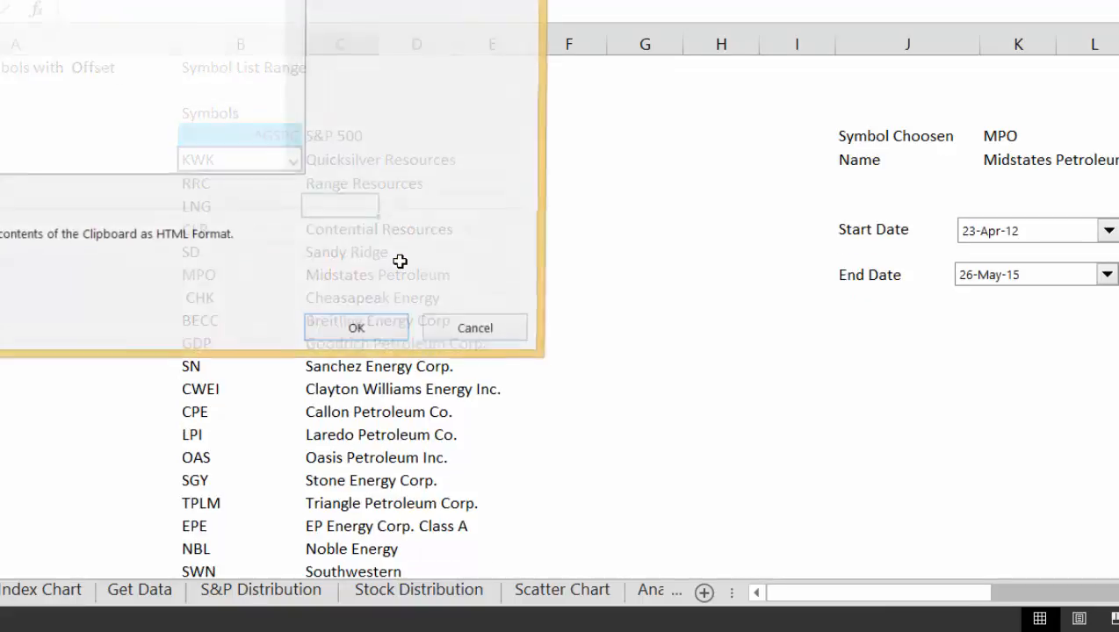
click(355, 326)
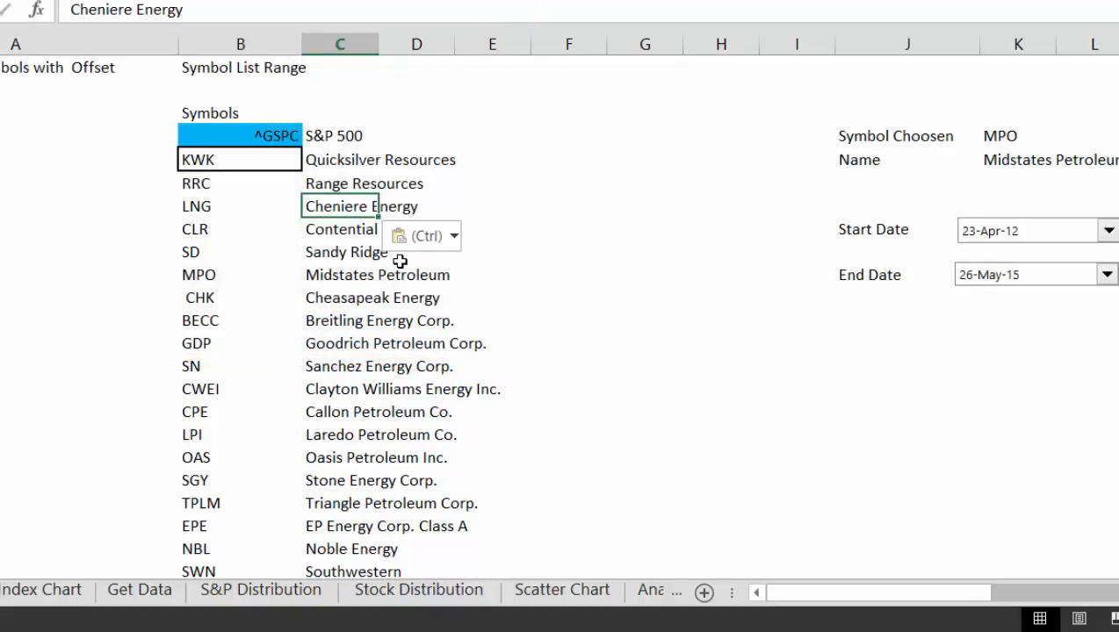
scroll(down, 3)
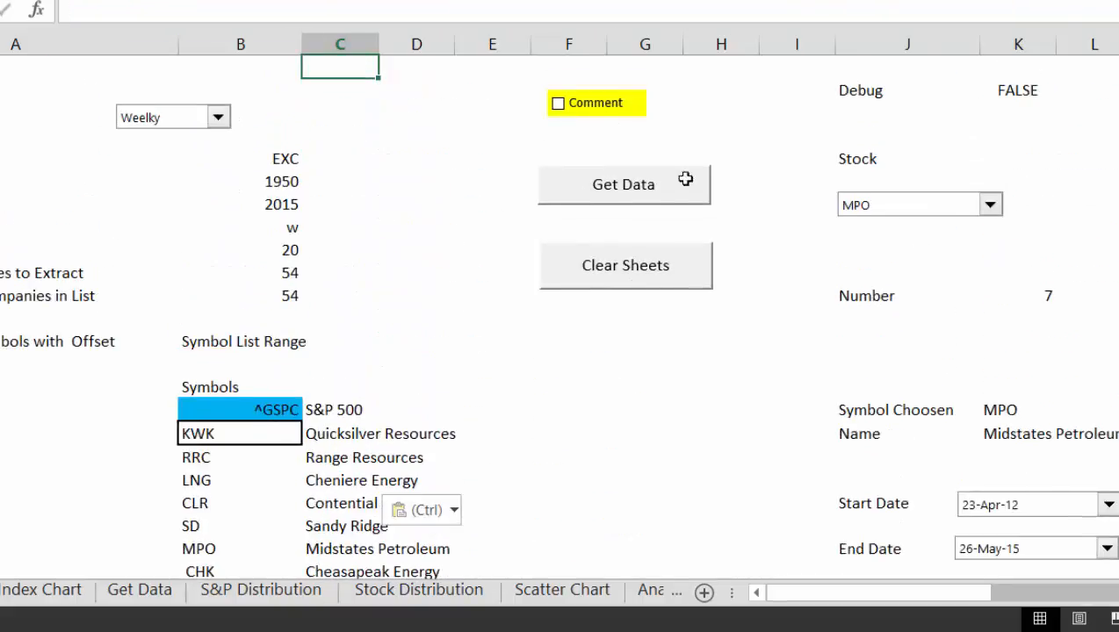
click(624, 184)
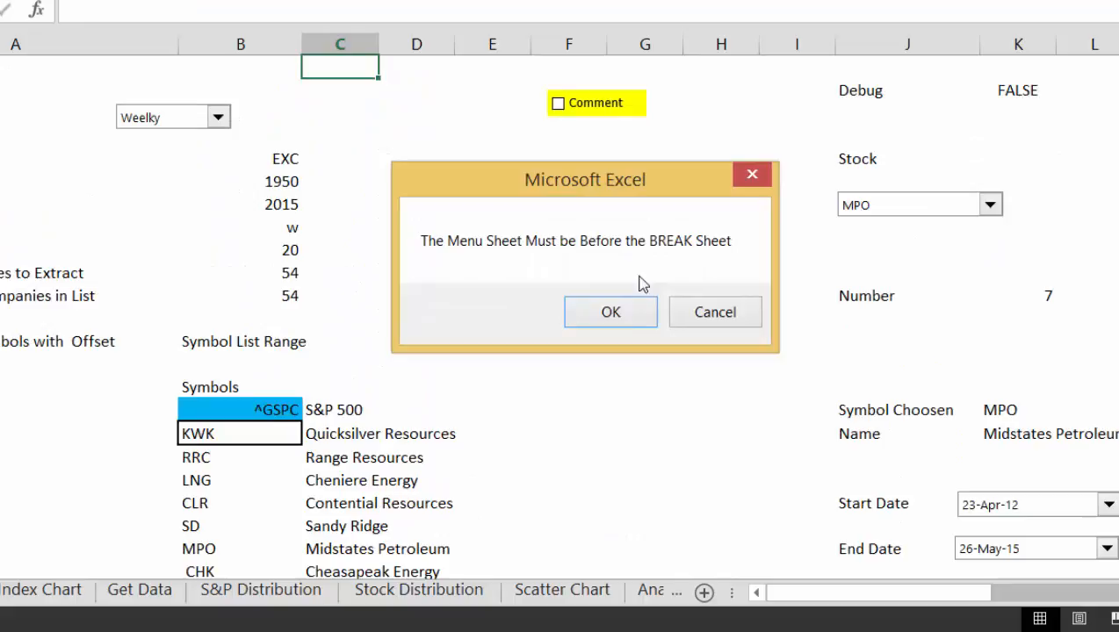
click(611, 313)
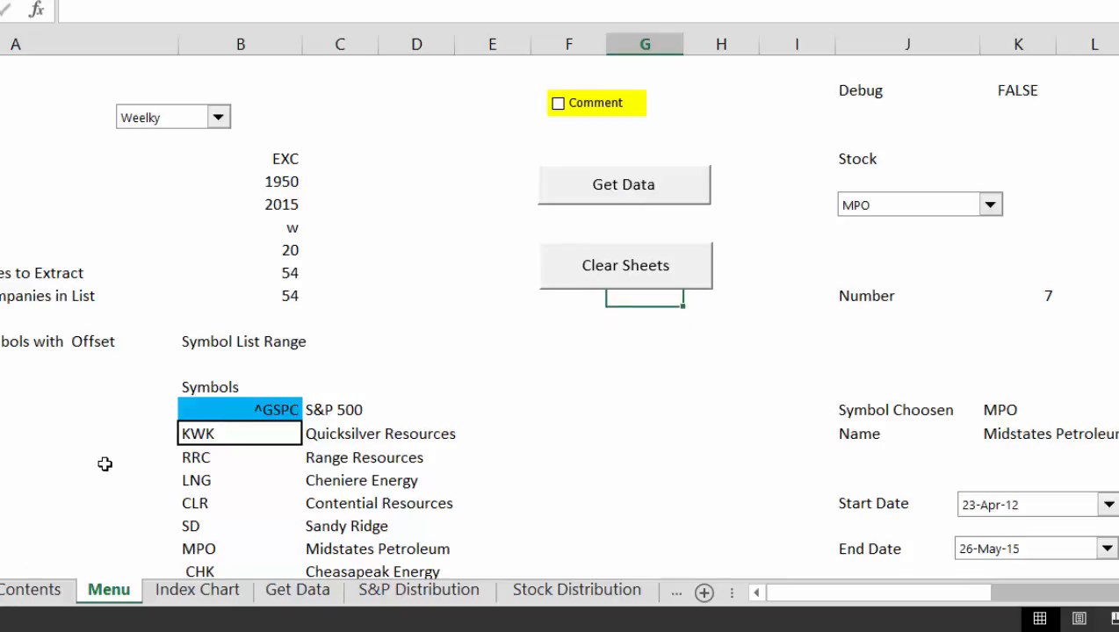
click(239, 388)
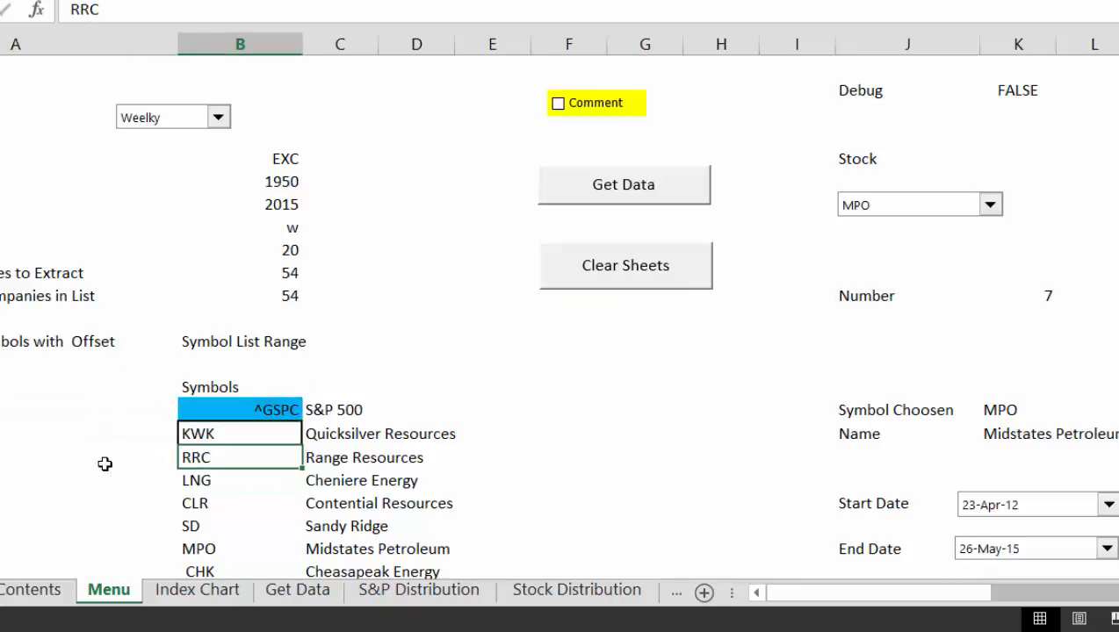
- Check the end-year formula, then view the Get Data and Index Chart sheets
click(239, 227)
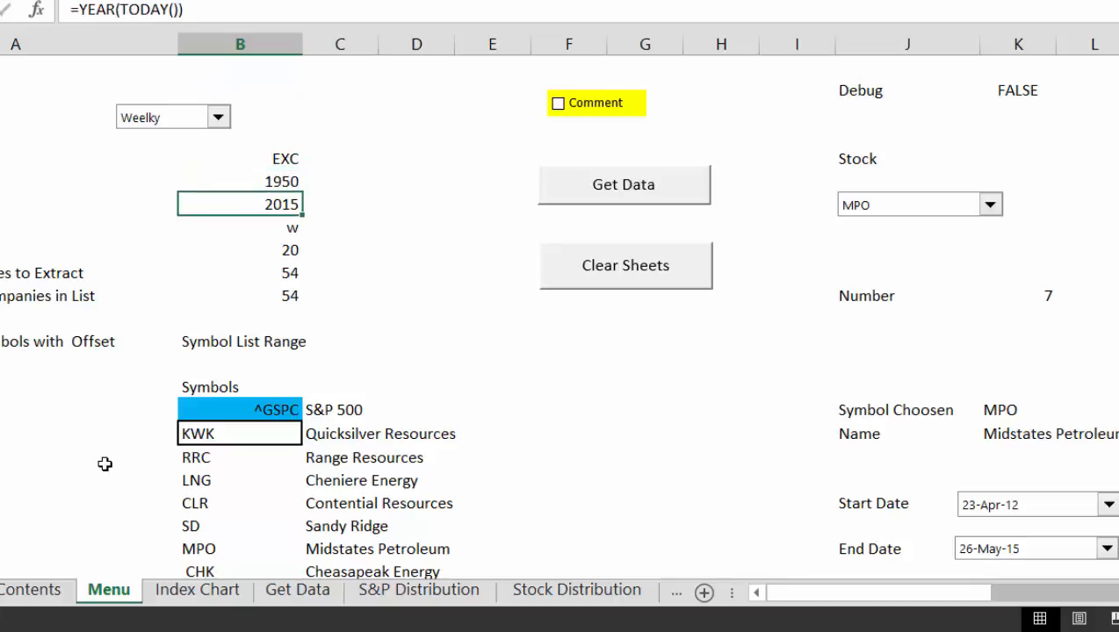
click(239, 318)
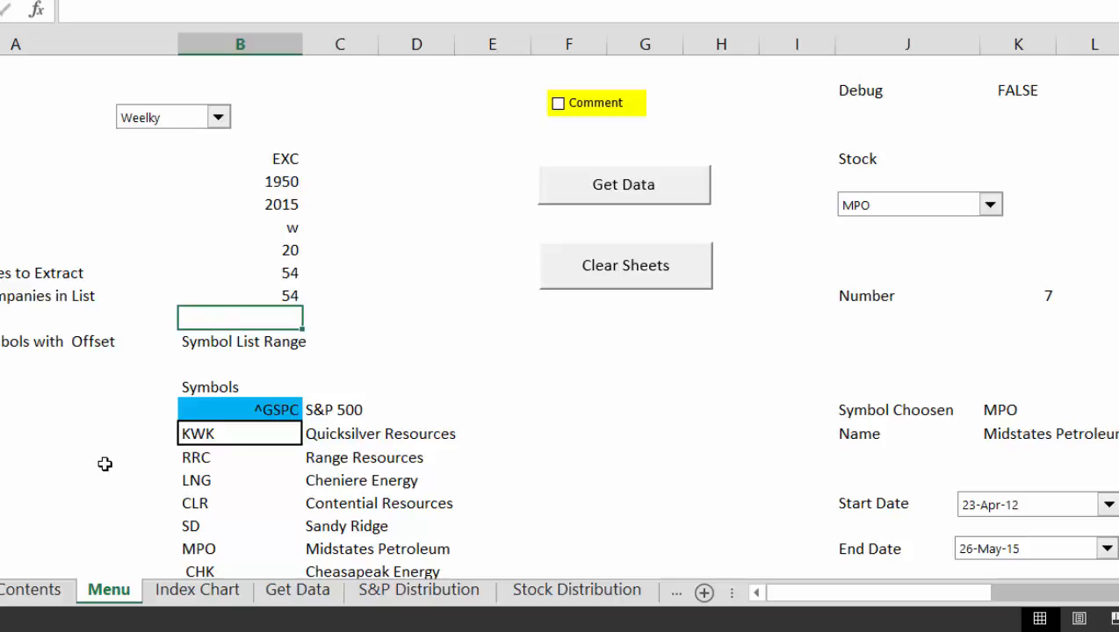
click(297, 590)
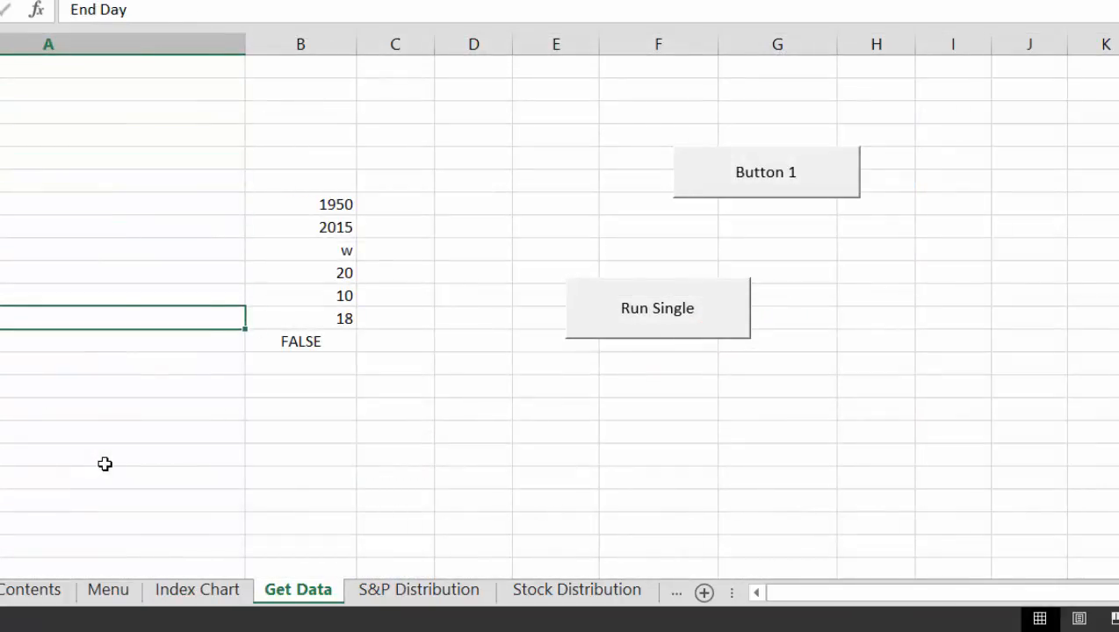
click(300, 516)
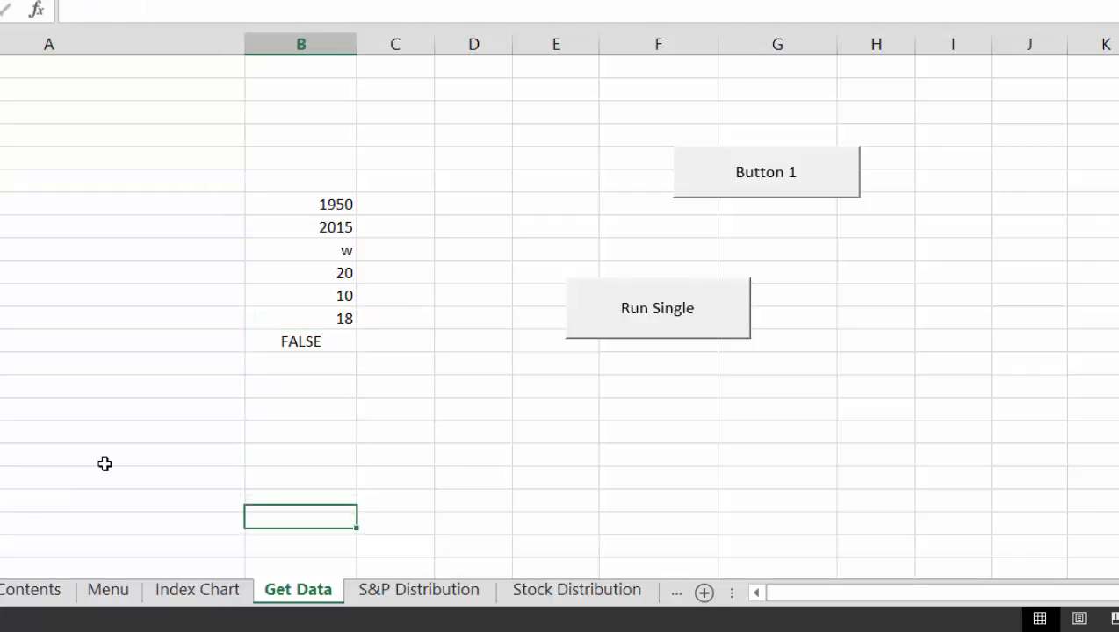
click(197, 590)
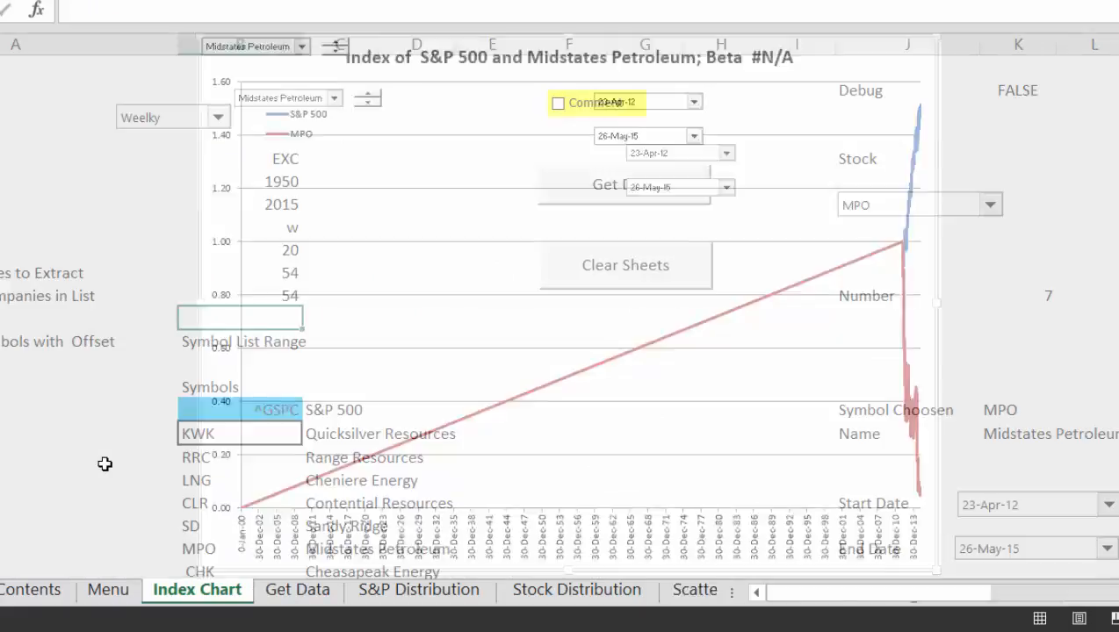
- Review the Analysis and Stock Distribution sheets for MPO and return to the Menu sheet
click(299, 590)
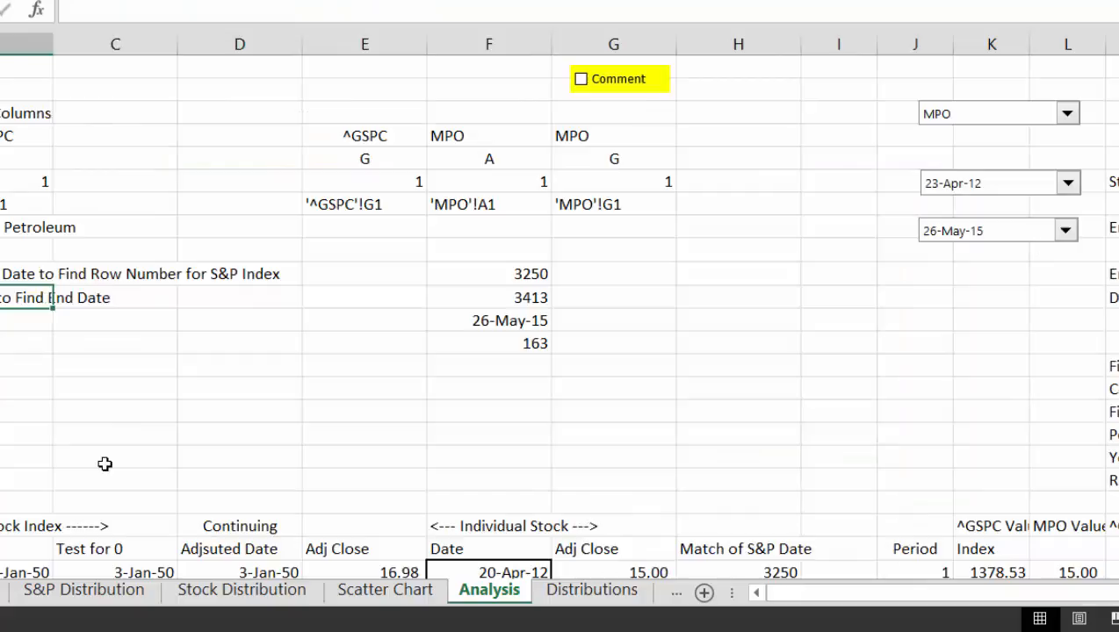
click(839, 297)
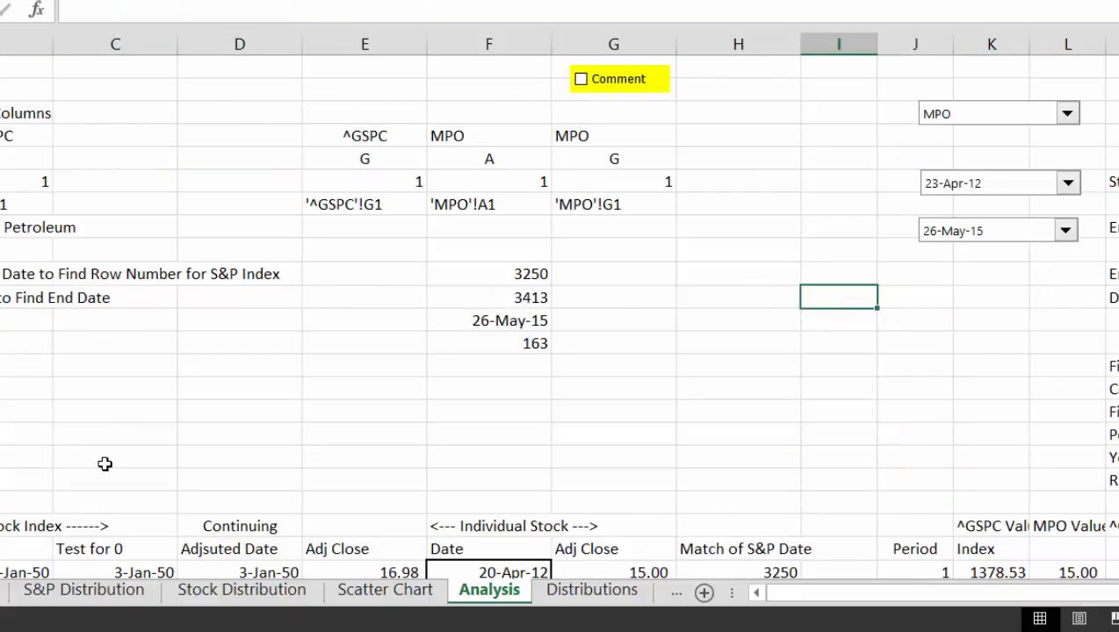
click(838, 398)
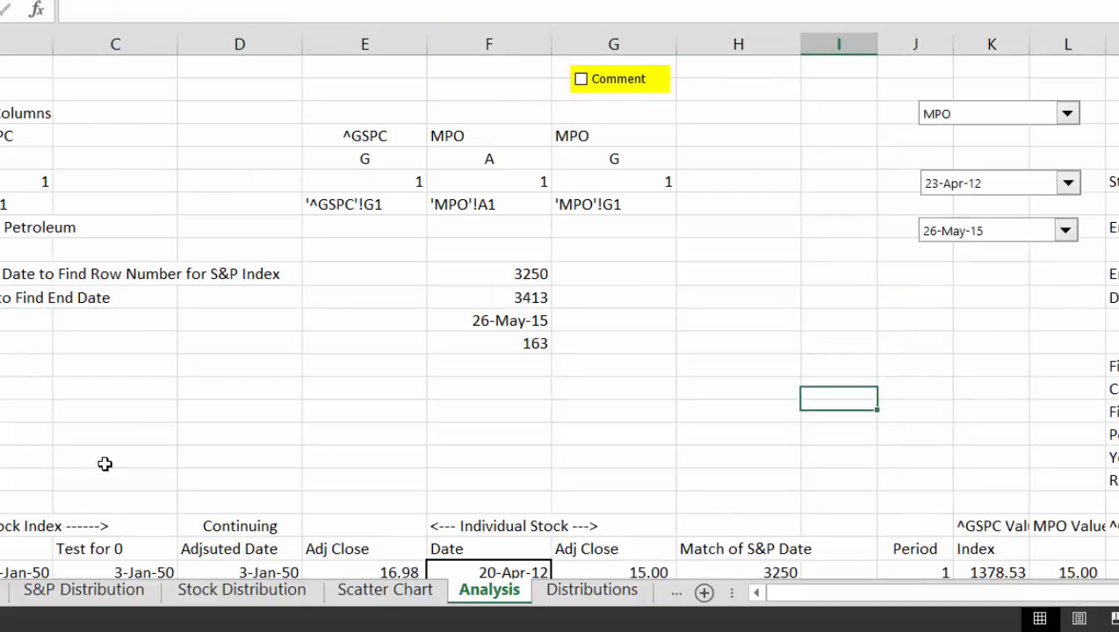
click(913, 67)
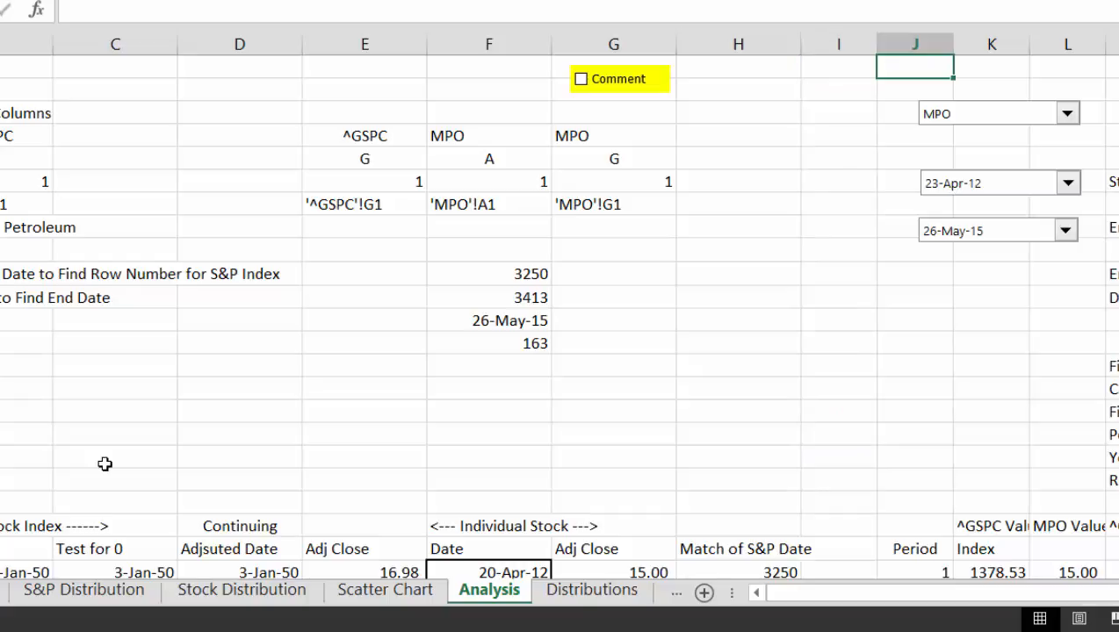
click(242, 590)
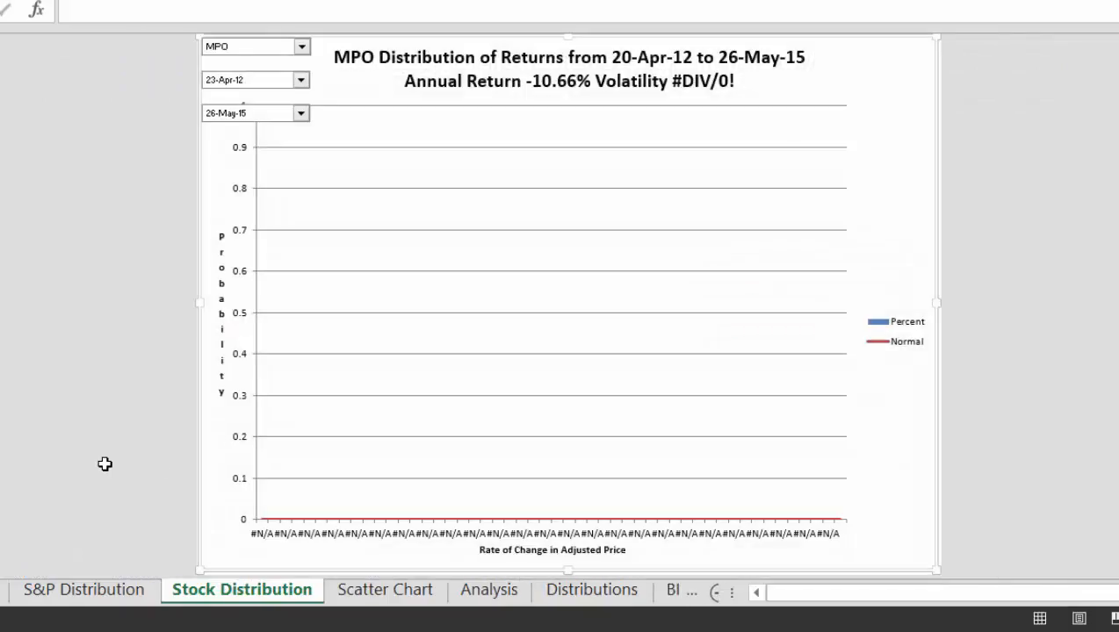
click(107, 590)
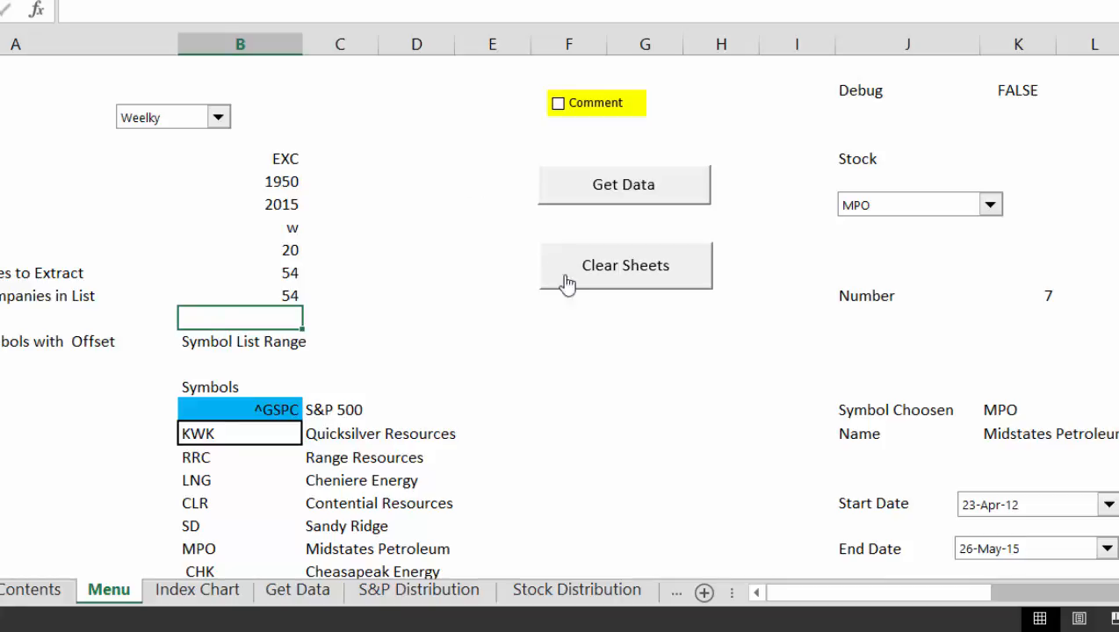
mouse_move(585, 263)
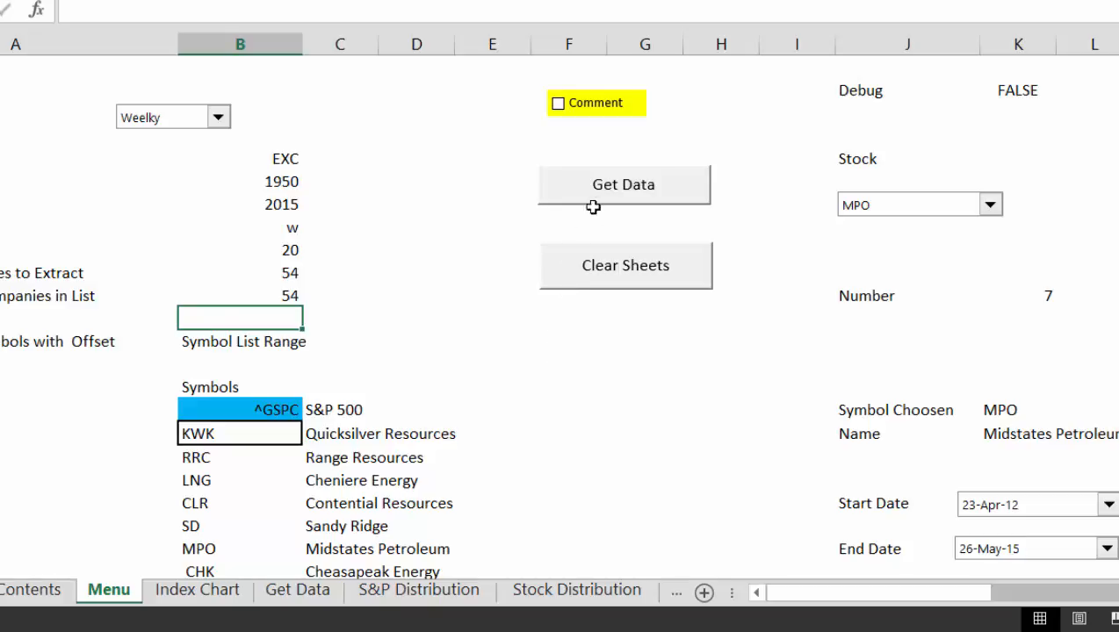
- Run Get Data to download fresh price data for the listed symbols
click(624, 184)
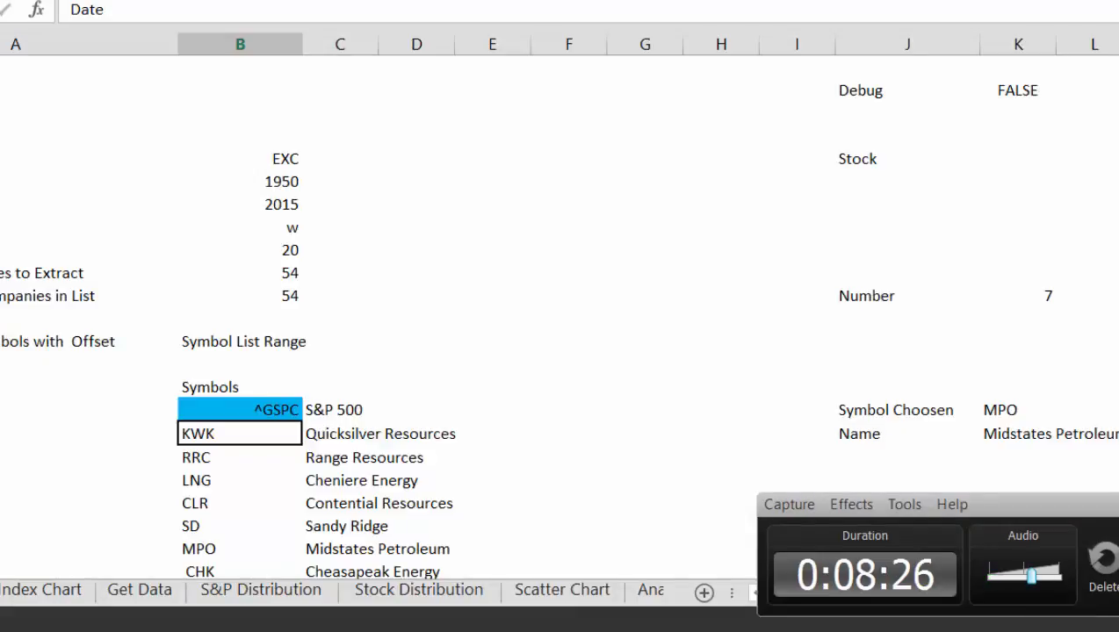
- Set the Index Chart company to Cheniere Energy against the S&P 500, beta 1.41
click(42, 590)
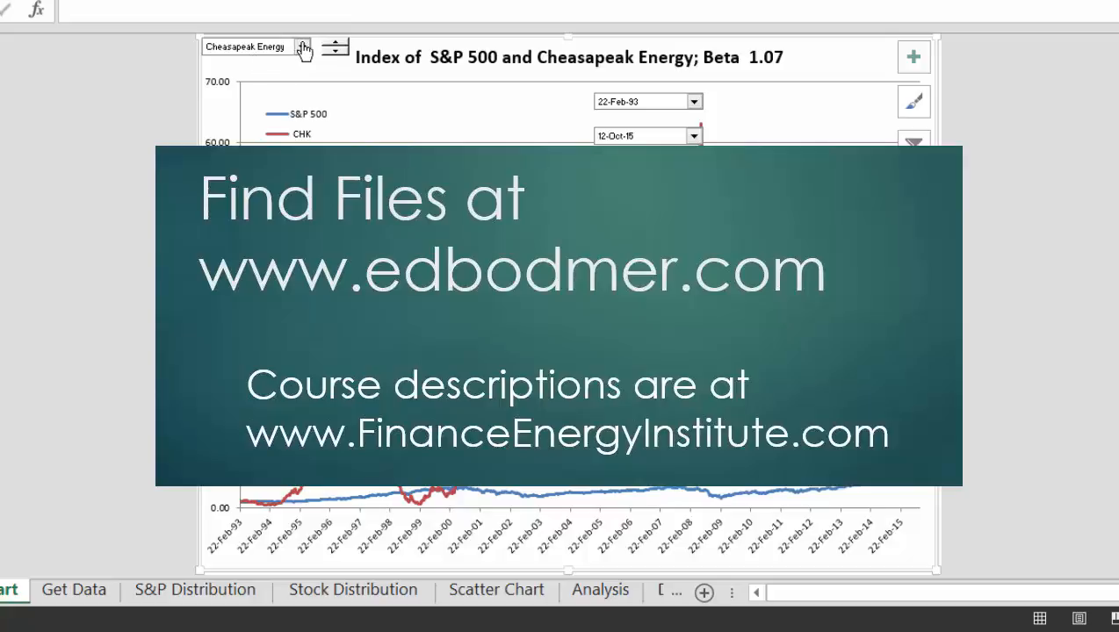
click(302, 45)
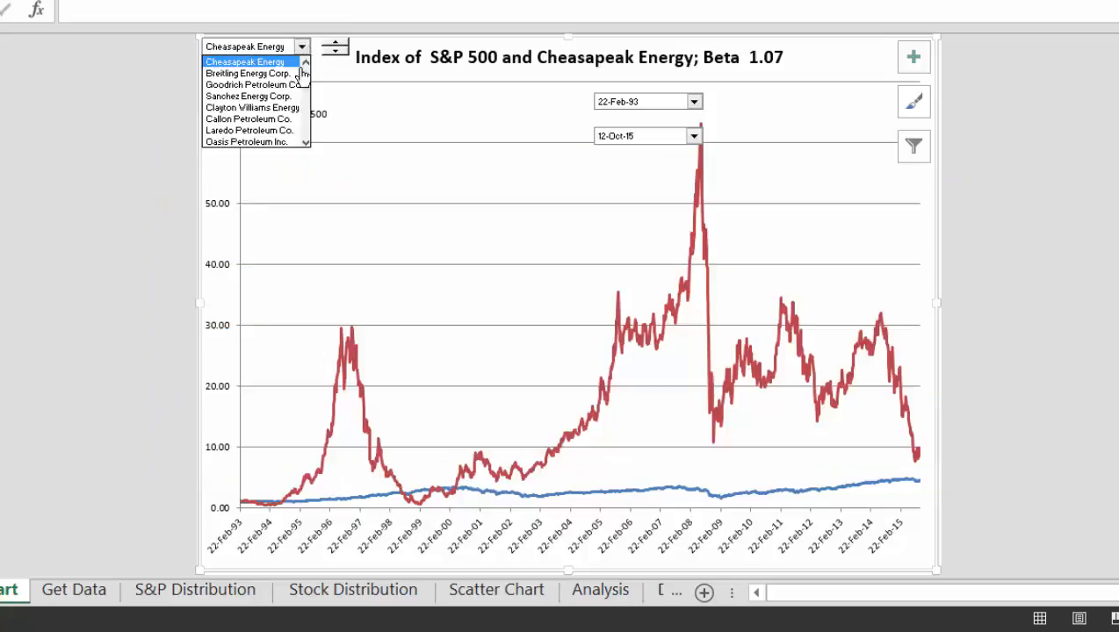
click(246, 61)
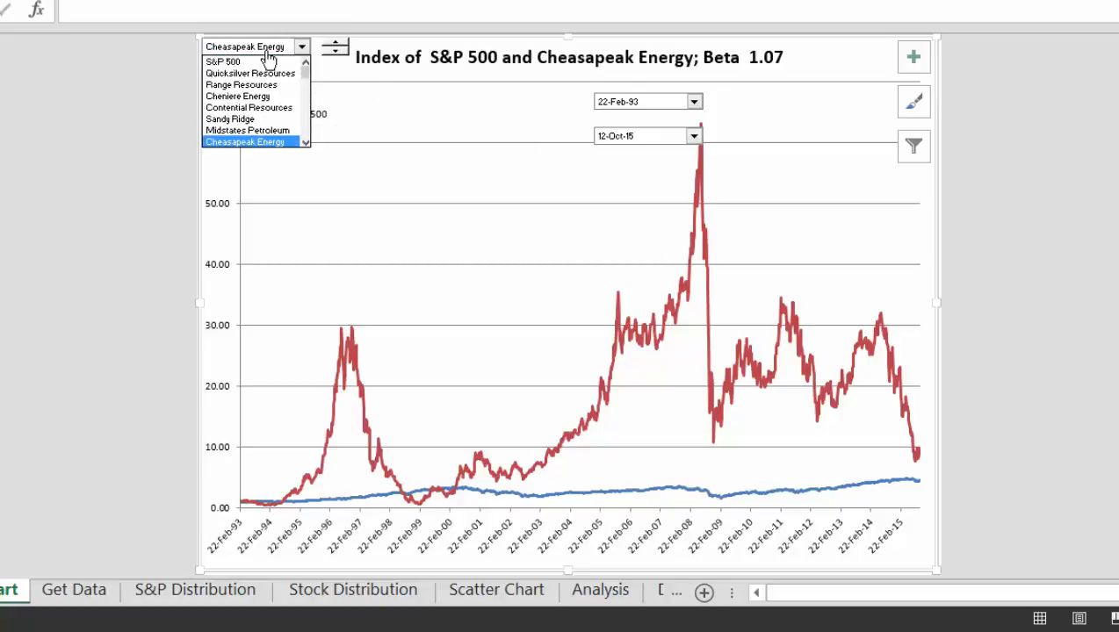
click(246, 140)
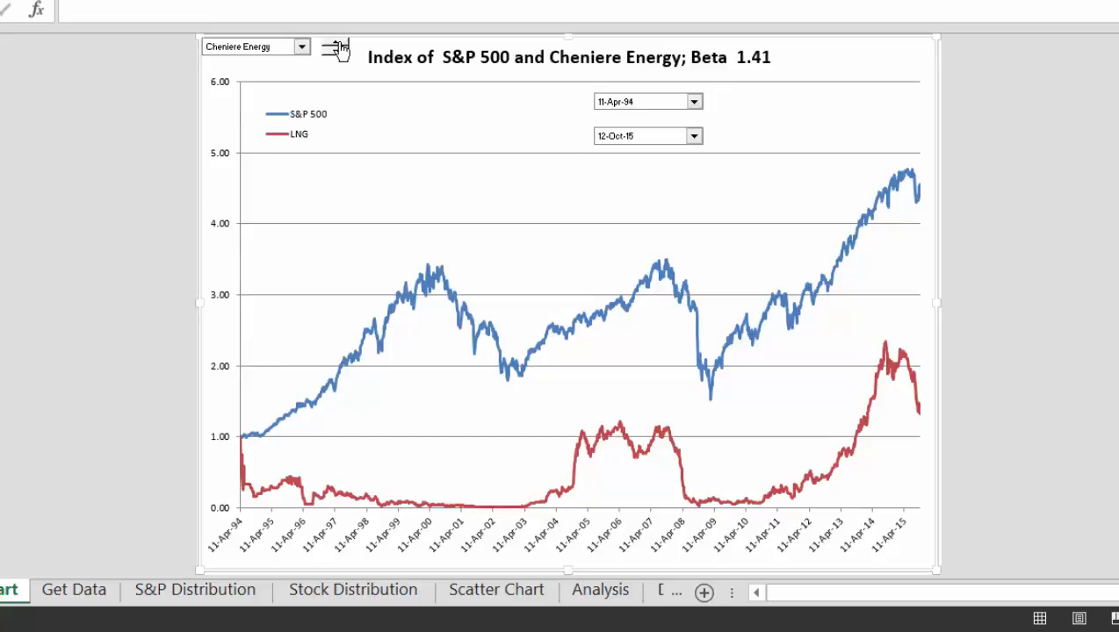
- Cycle the Index Chart through Sandy Ridge and Breitling Energy Corp. with the spin button
click(571, 307)
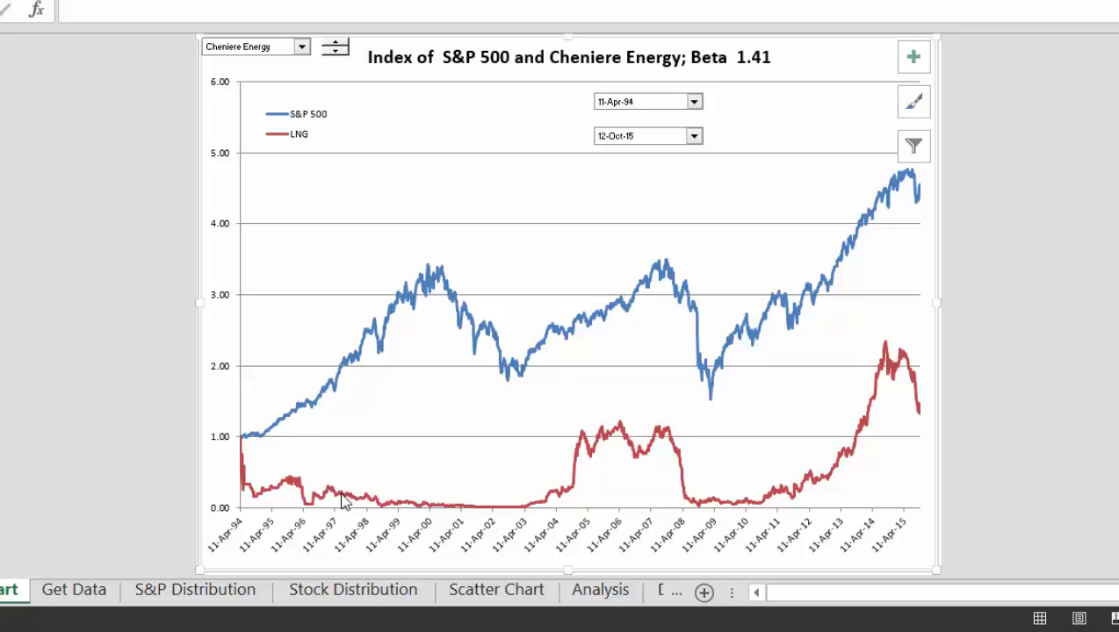
mouse_move(477, 507)
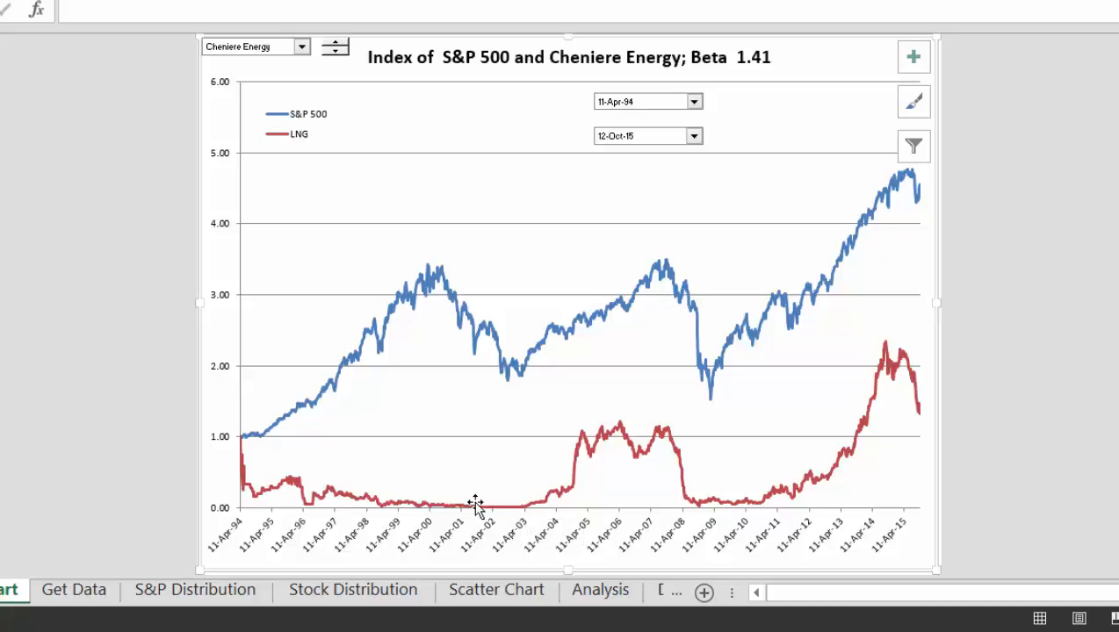
mouse_move(534, 503)
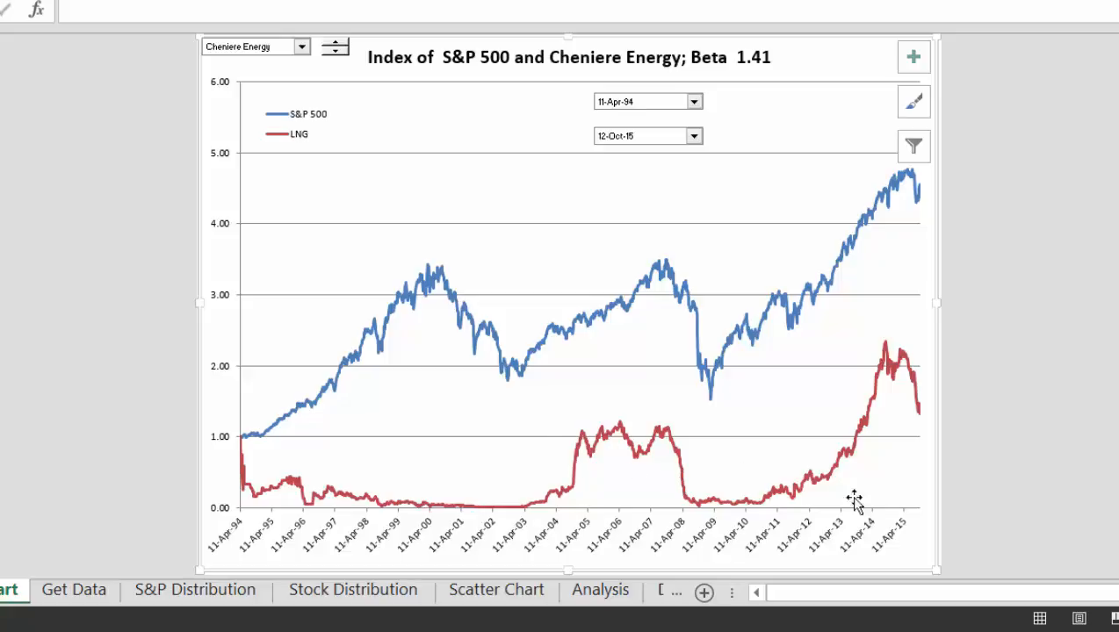
mouse_move(922, 428)
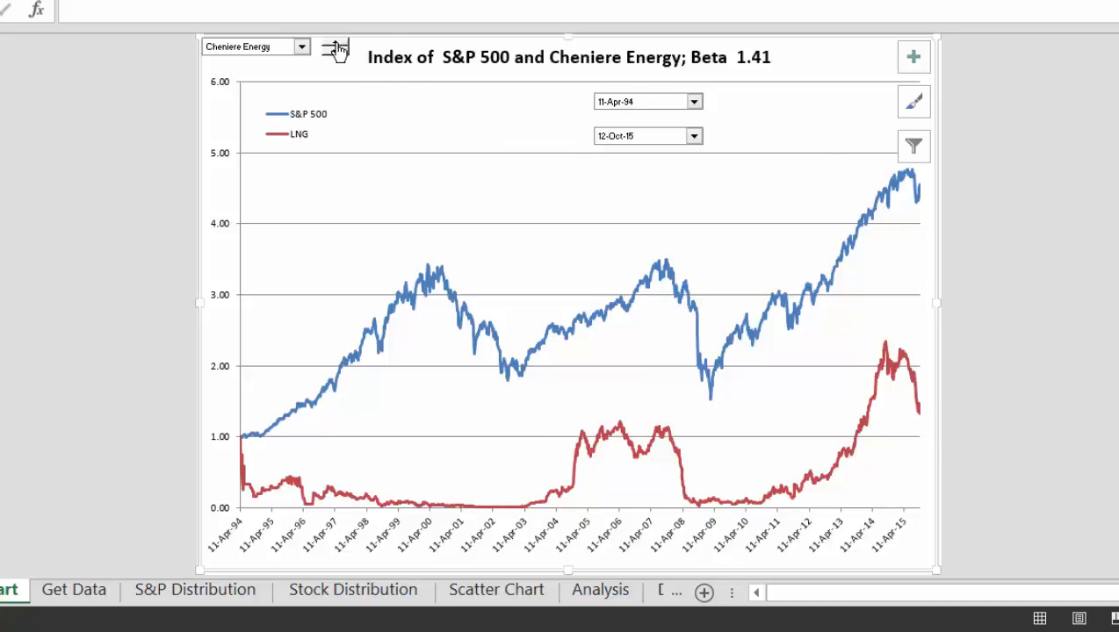
click(254, 46)
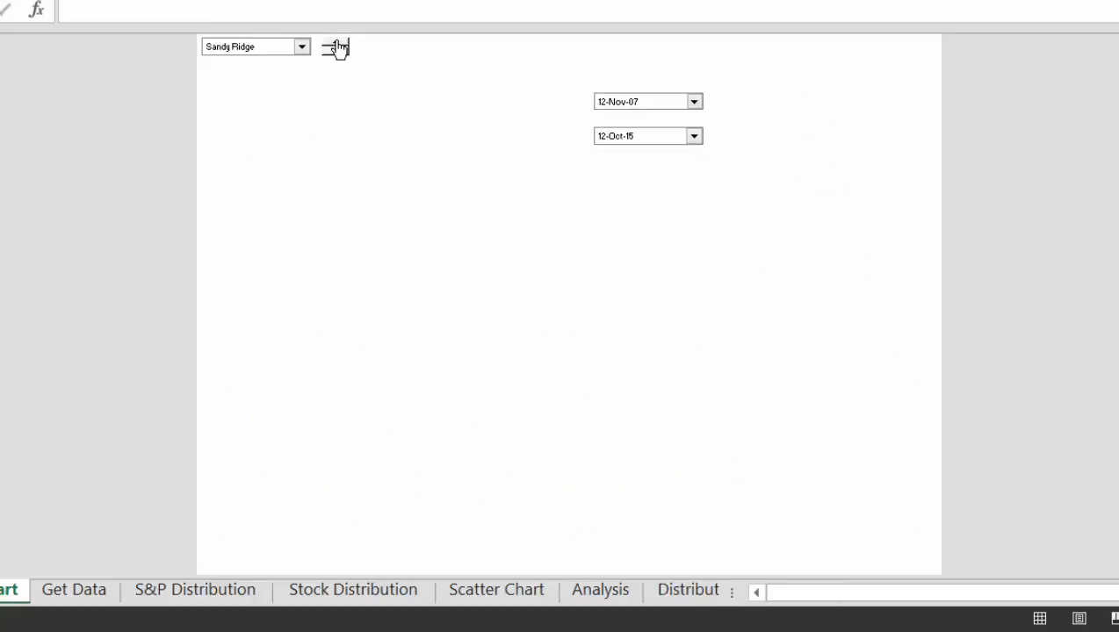
click(334, 46)
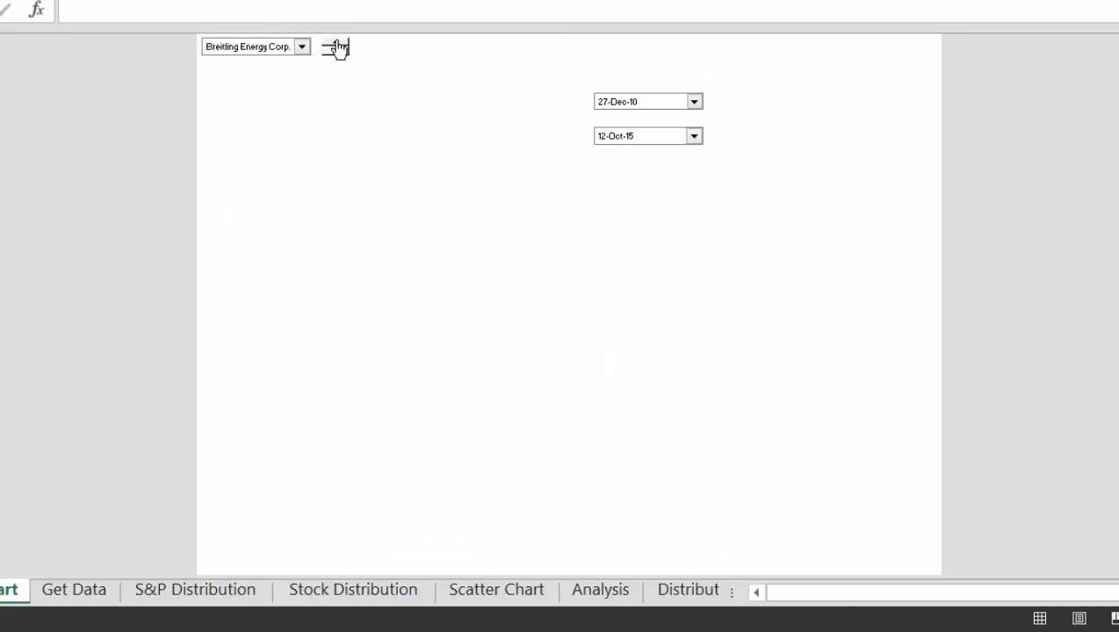
click(333, 46)
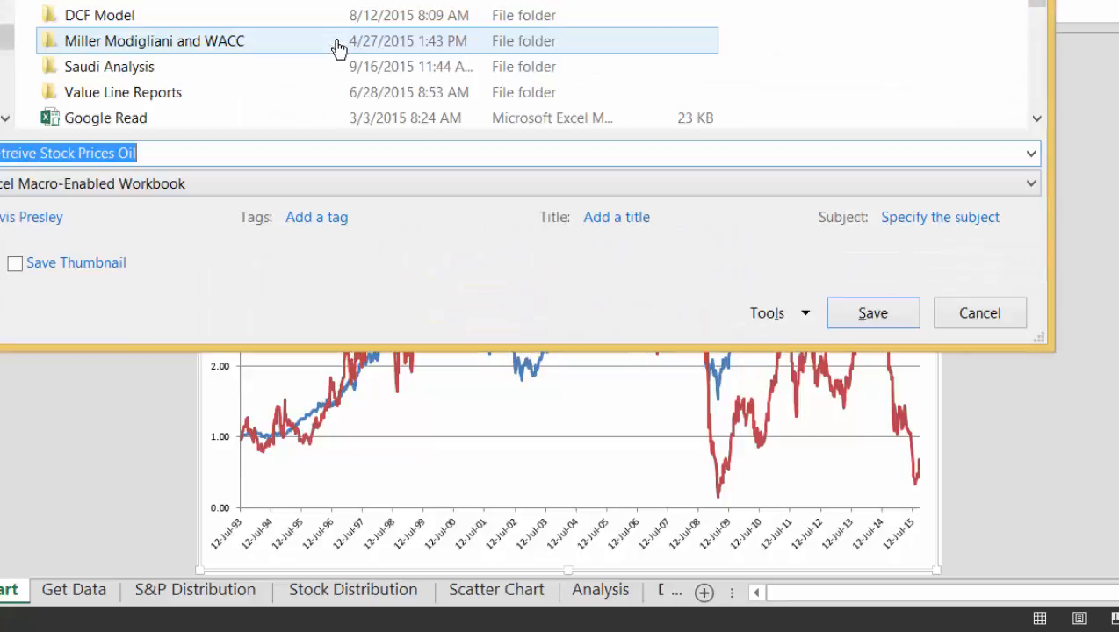
mouse_move(302, 150)
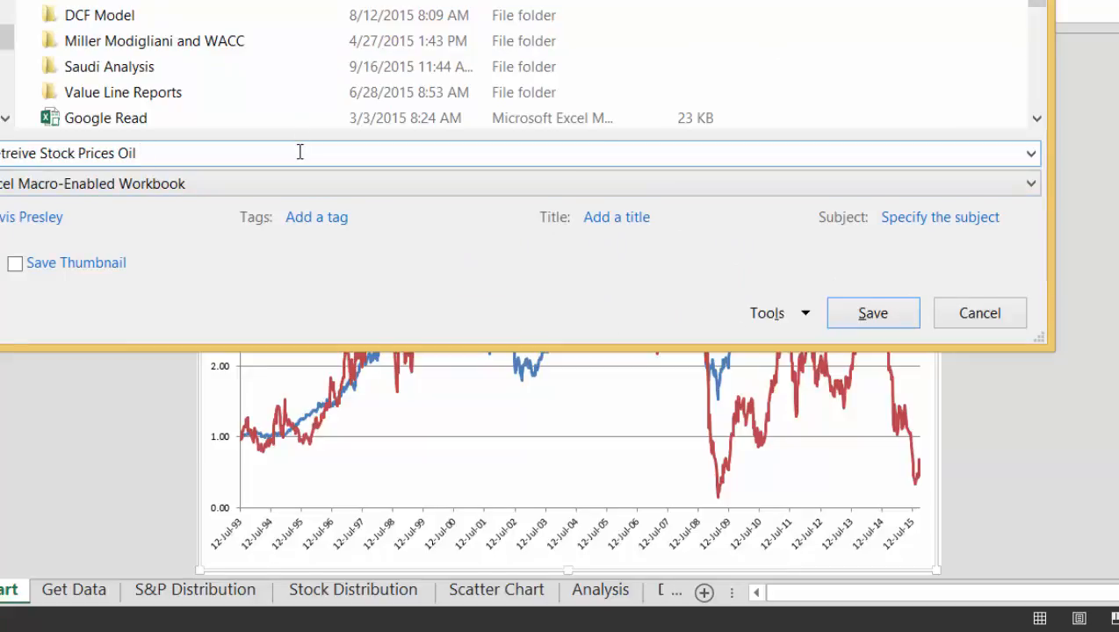
- Append 'Oct 201' to the file name and save the macro-enabled workbook
text(Oct)
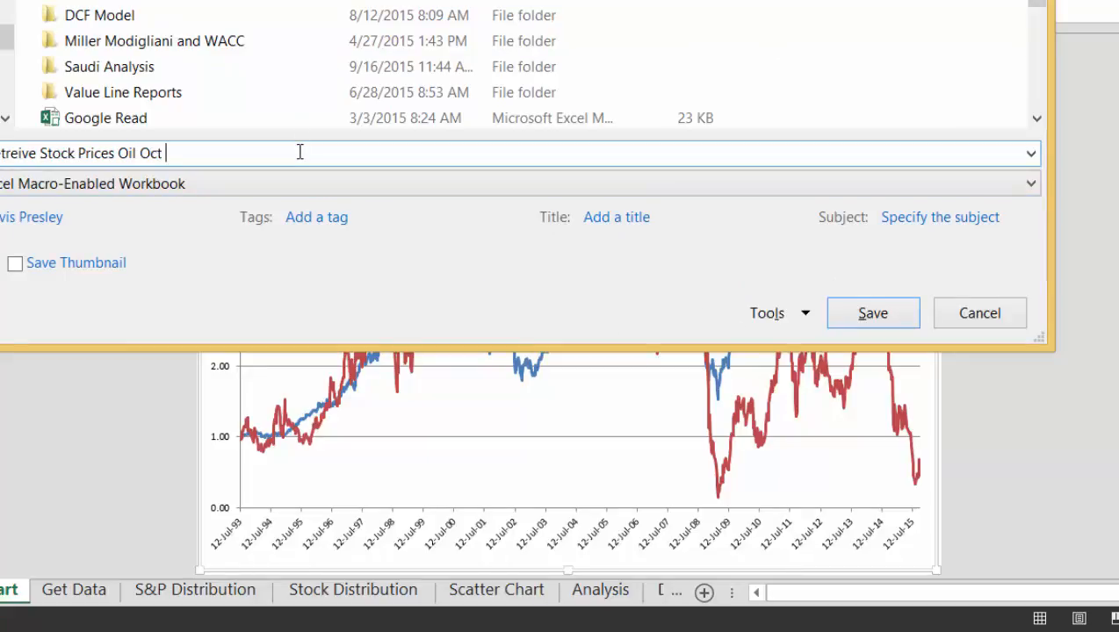
text(201)
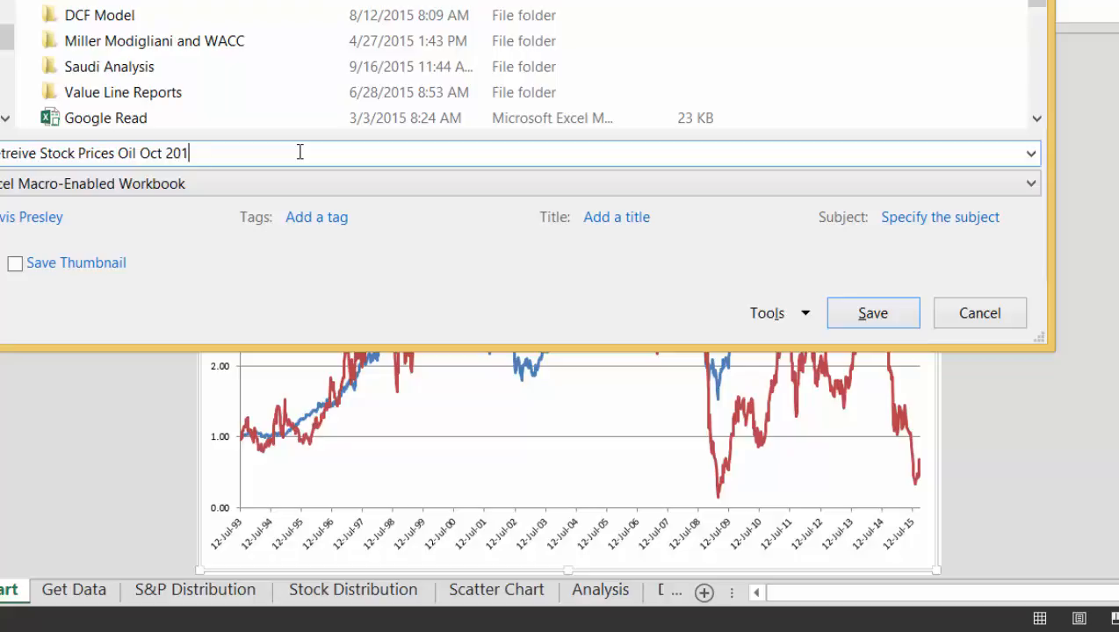
click(873, 313)
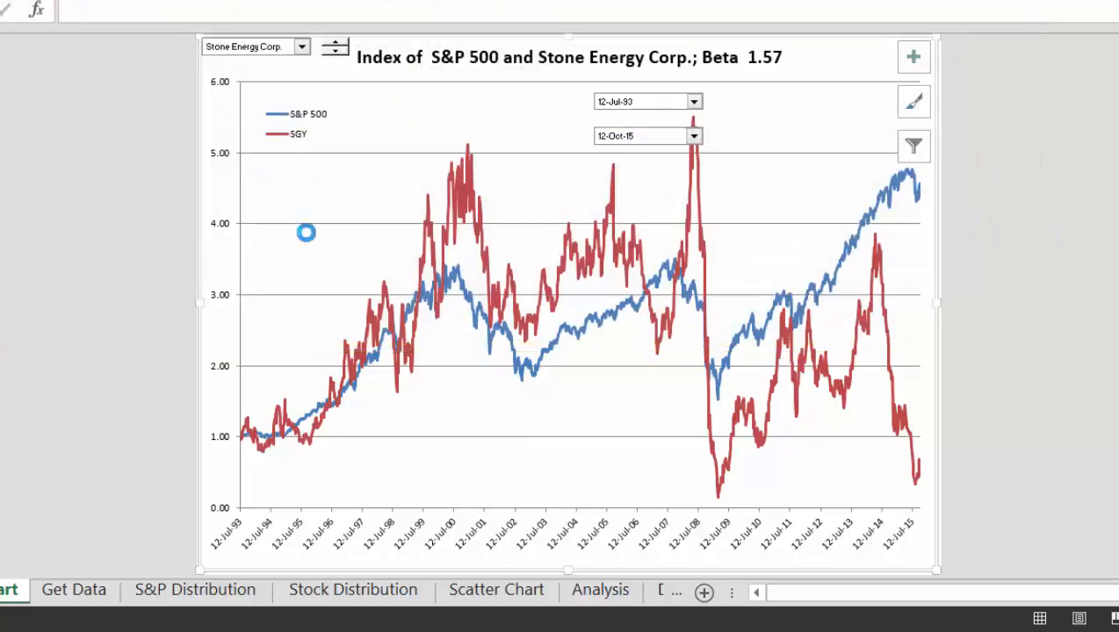